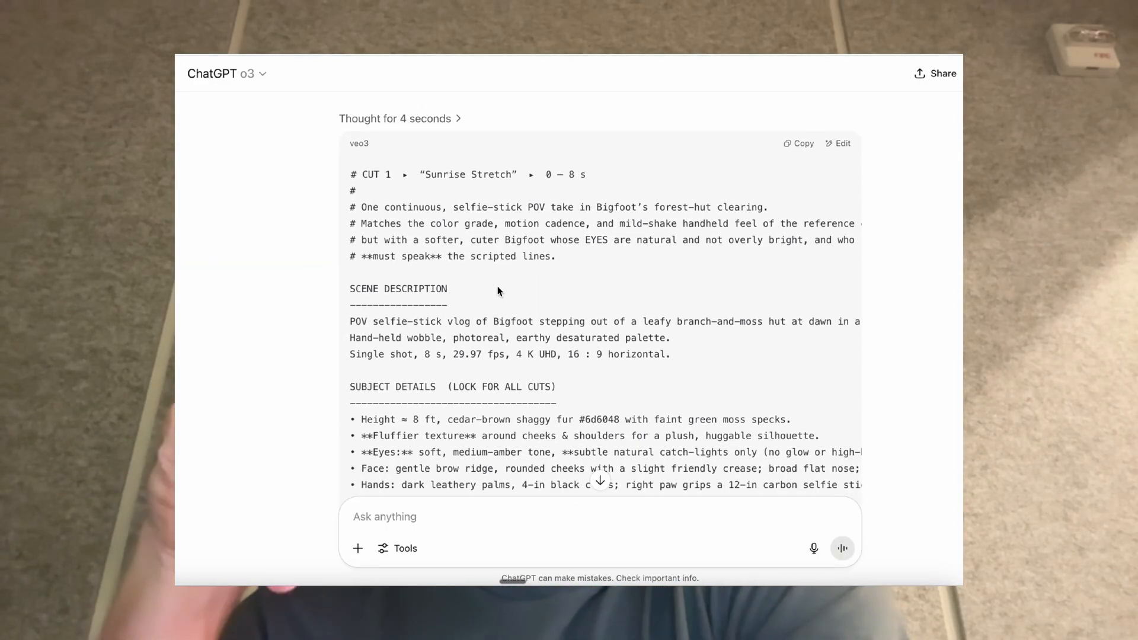
# Copy the Bigfoot VLOG - Alien Arrival video's URL and open a transcript tool in a new tab.
pyautogui.scroll(-3)
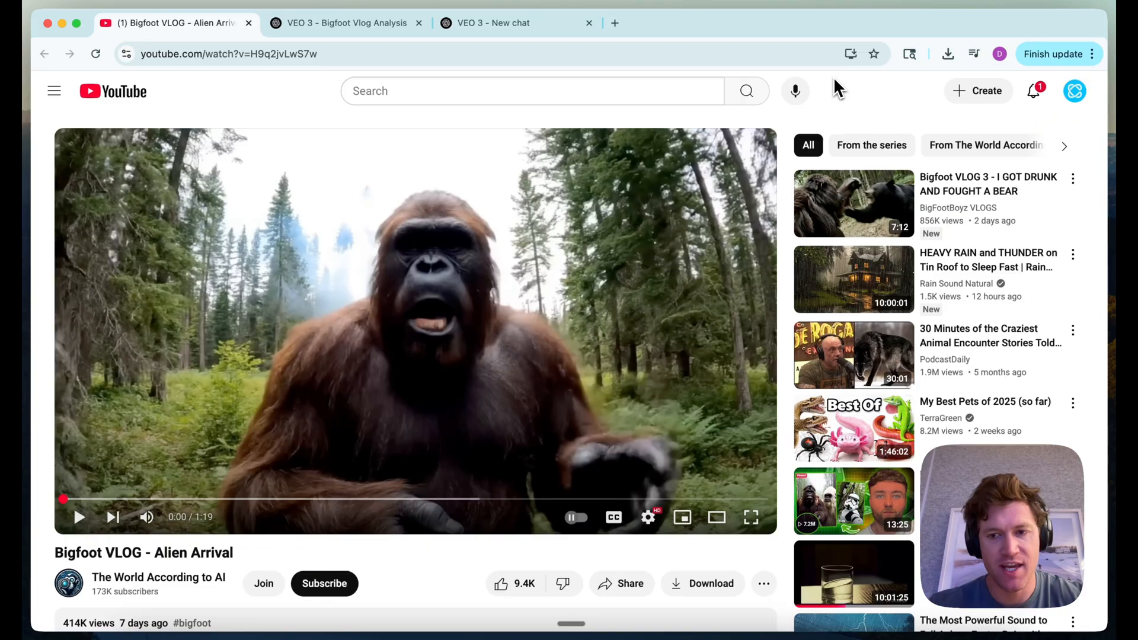
pyautogui.moveTo(649, 178)
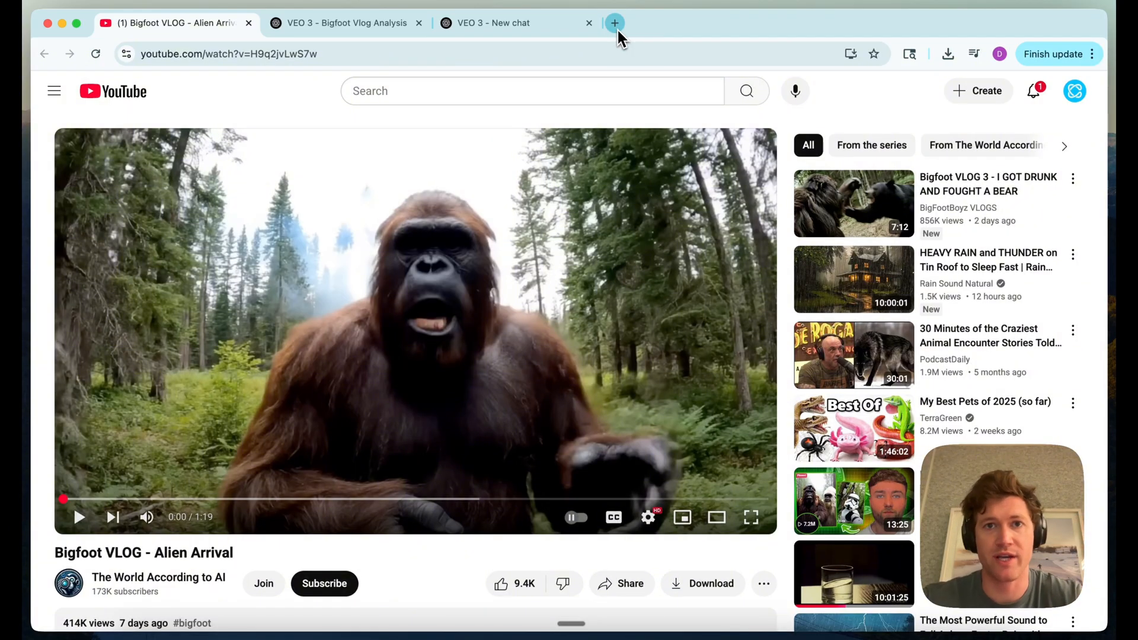
pyautogui.click(614, 22)
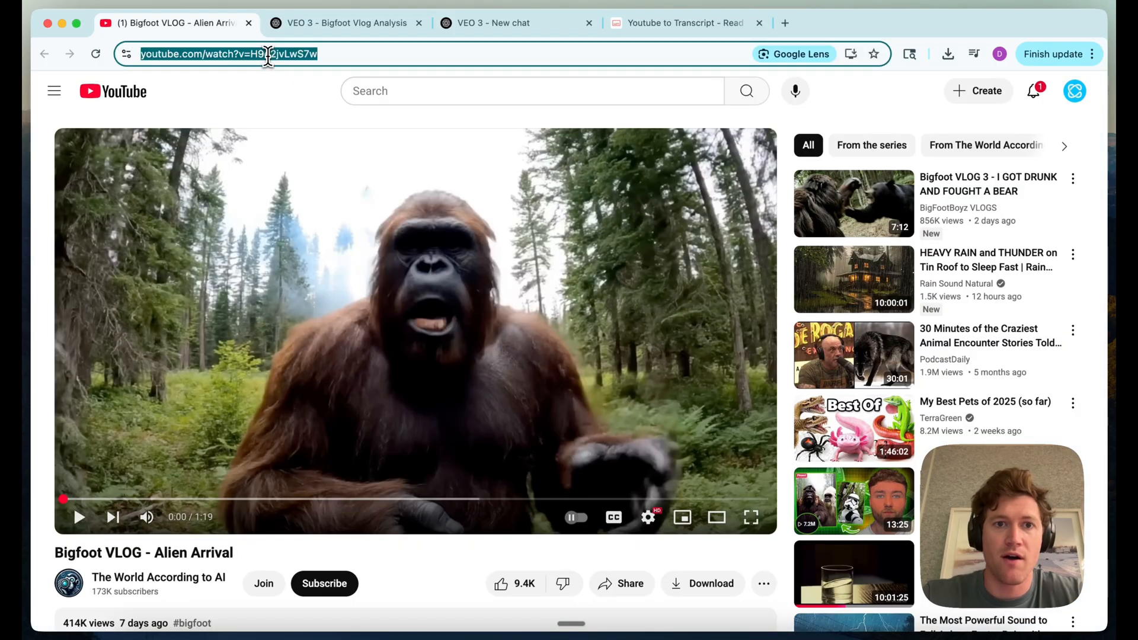
pyautogui.click(682, 23)
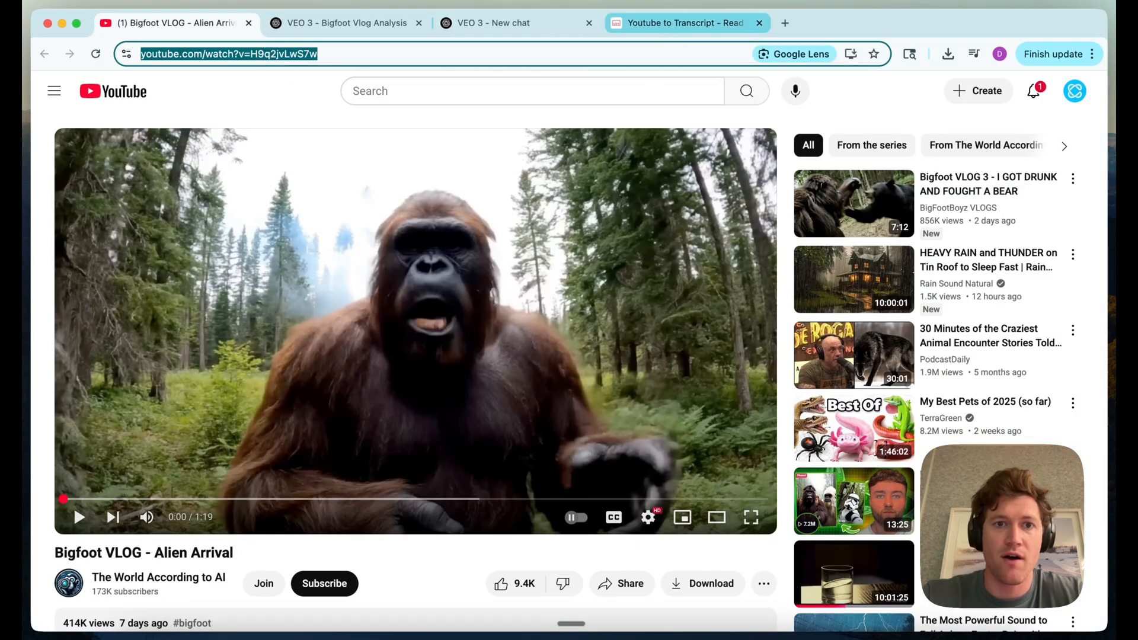
pyautogui.moveTo(690, 321)
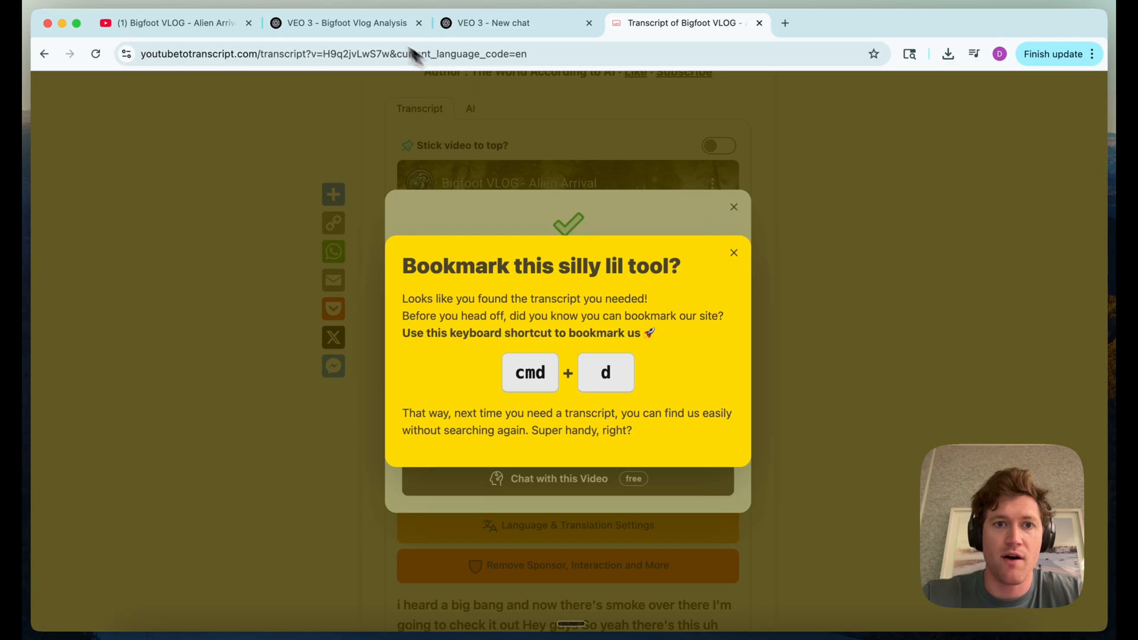
# Open the Bigfoot Vlog Analysis chat in the VEO 3 project and read the pasted vlog scripts.
pyautogui.click(492, 22)
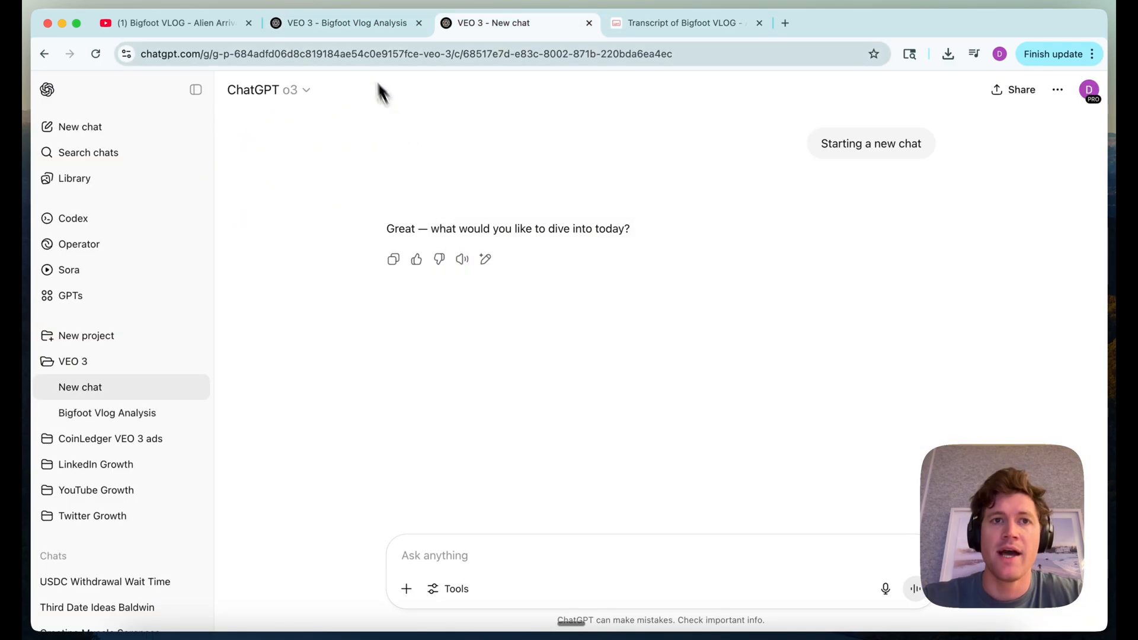
pyautogui.click(341, 22)
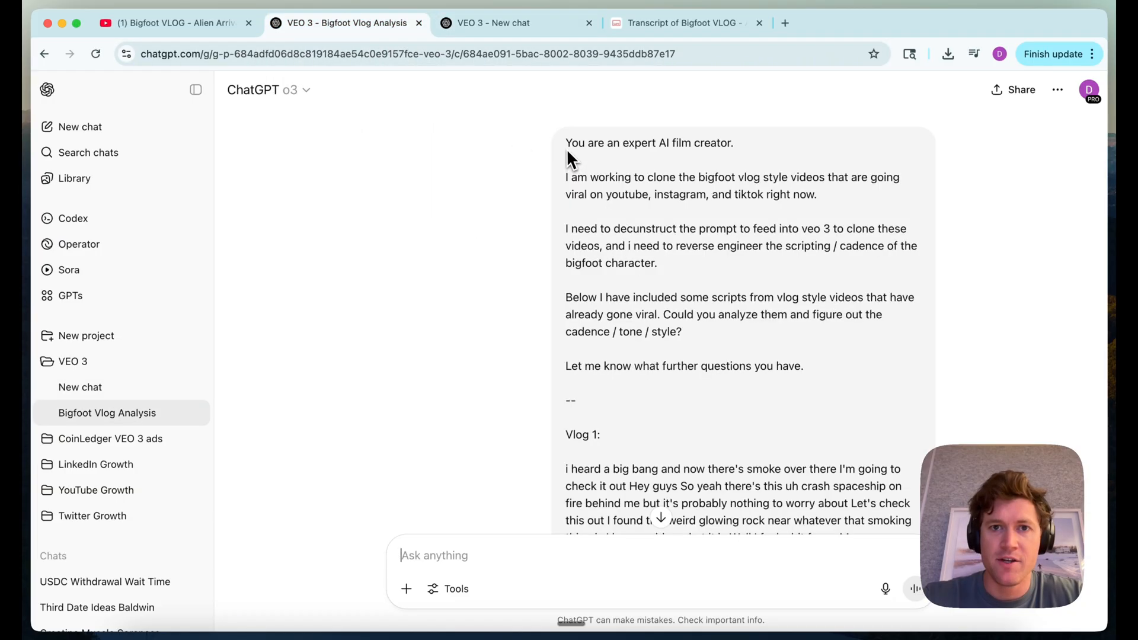
pyautogui.moveTo(622, 188)
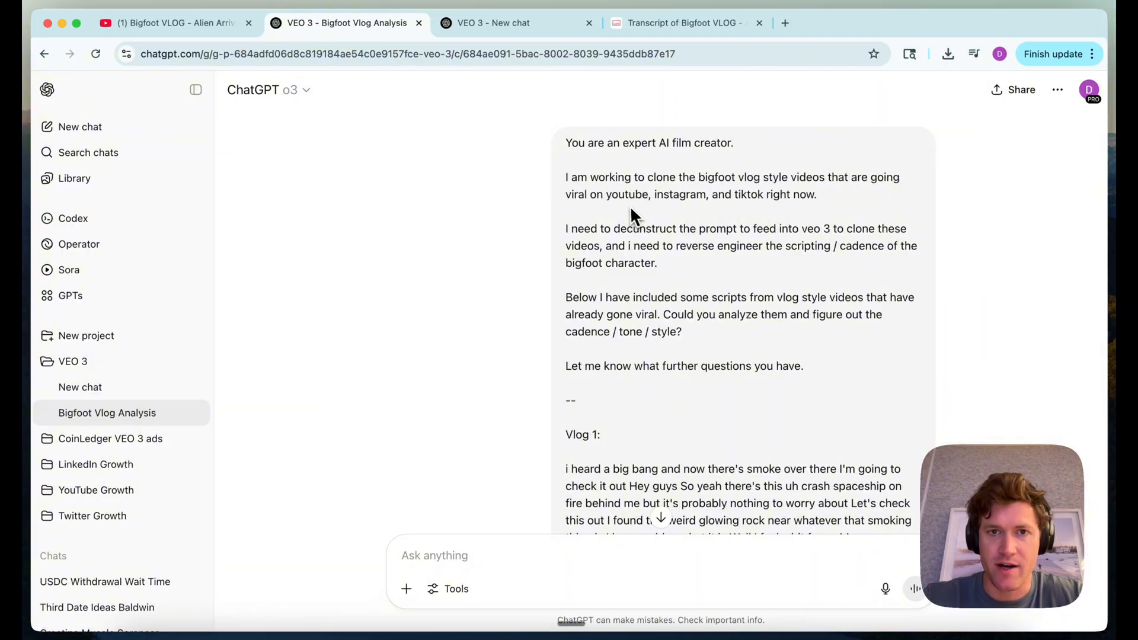
pyautogui.moveTo(577, 243)
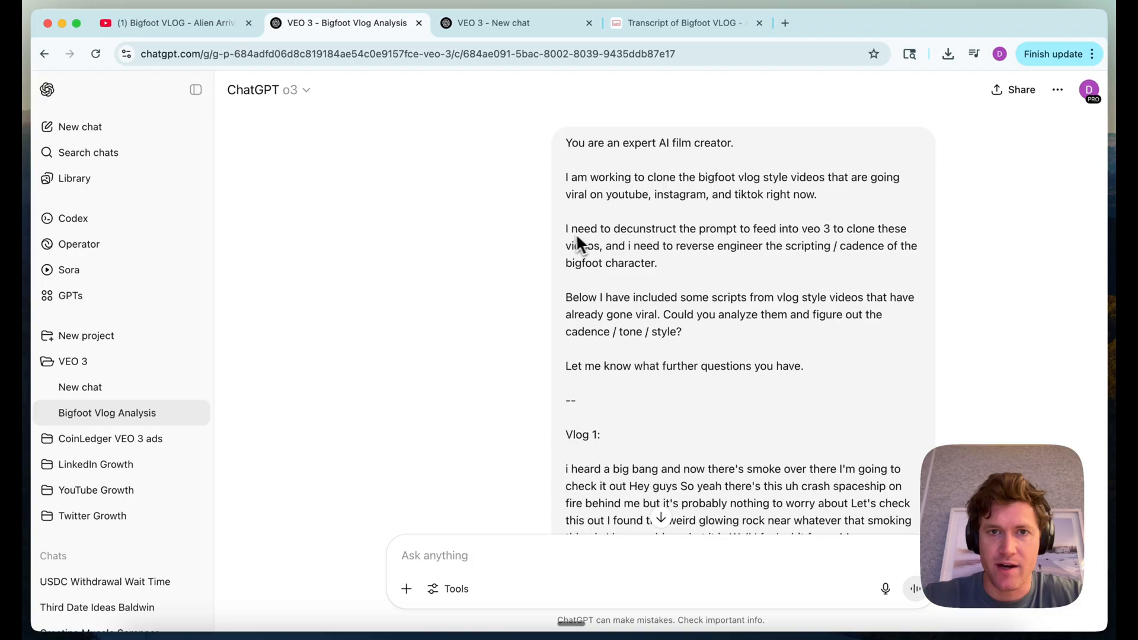
pyautogui.moveTo(752, 267)
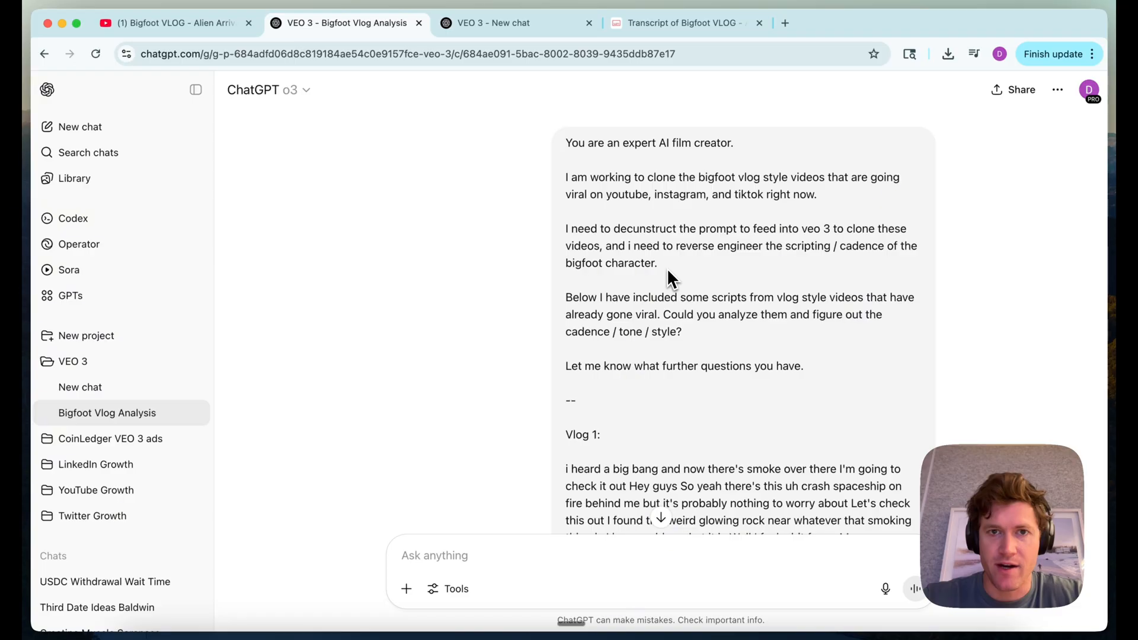
pyautogui.scroll(-3)
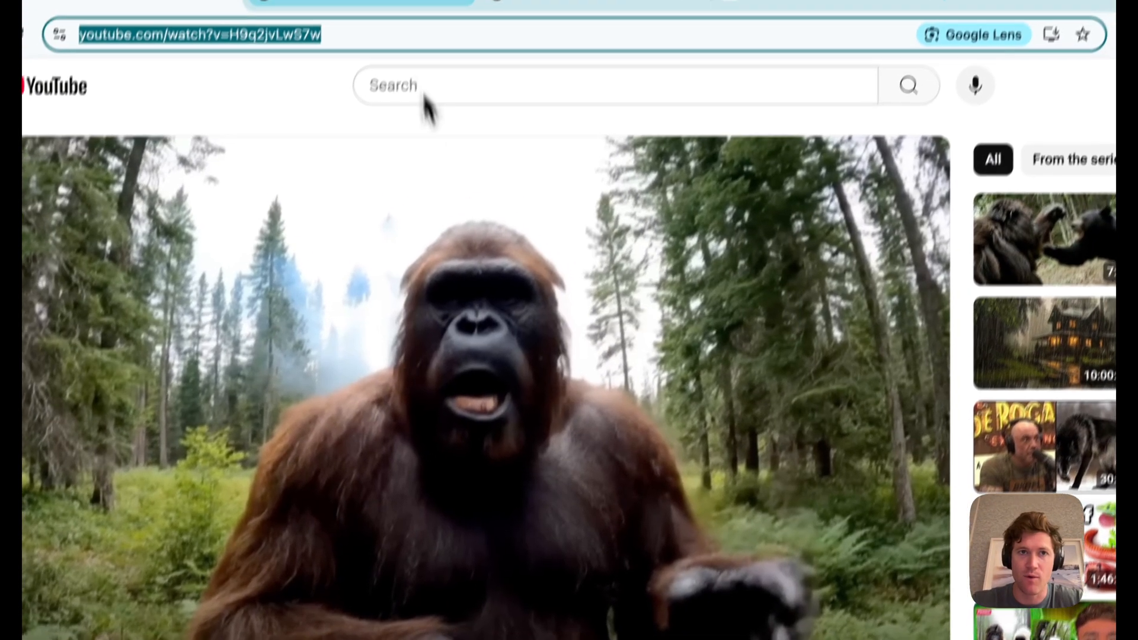
pyautogui.click(349, 28)
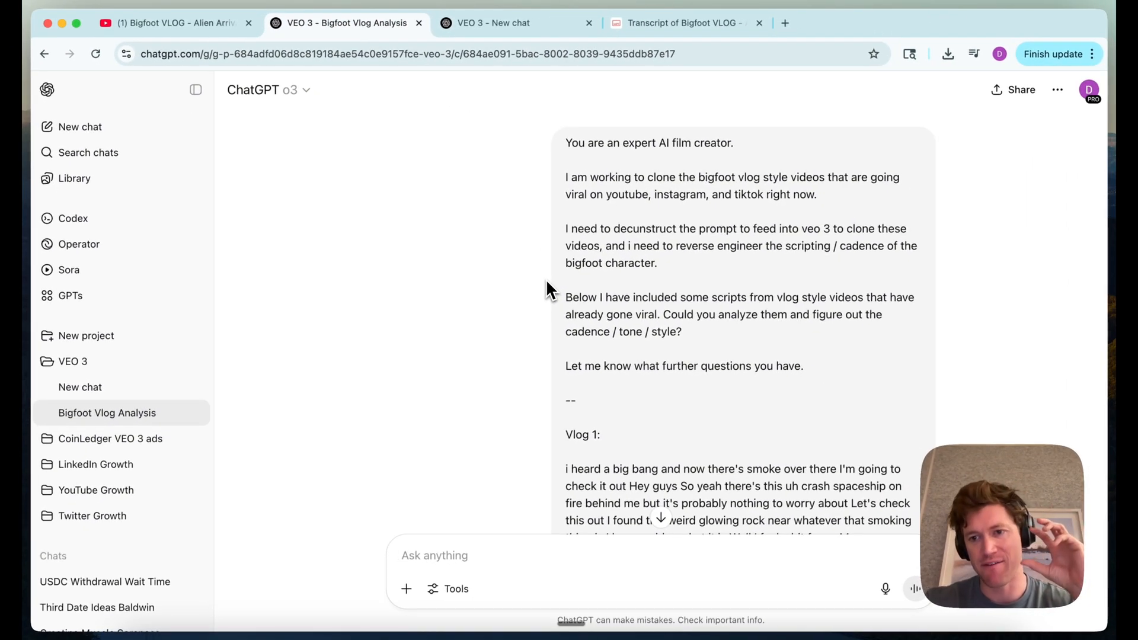
pyautogui.scroll(-3)
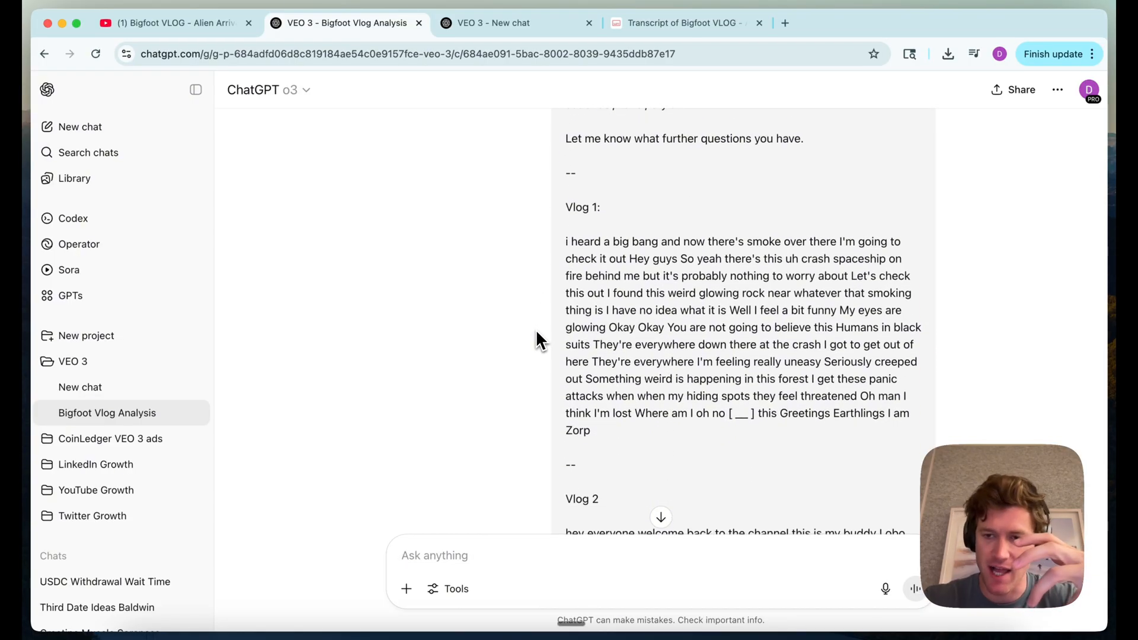
pyautogui.scroll(-3)
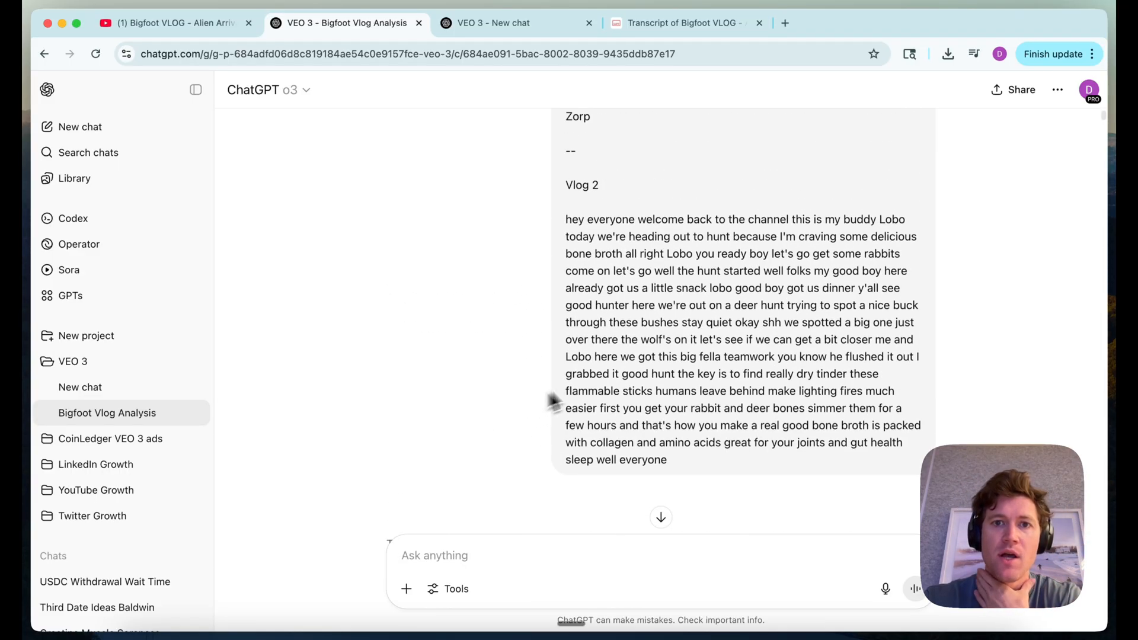
pyautogui.scroll(3)
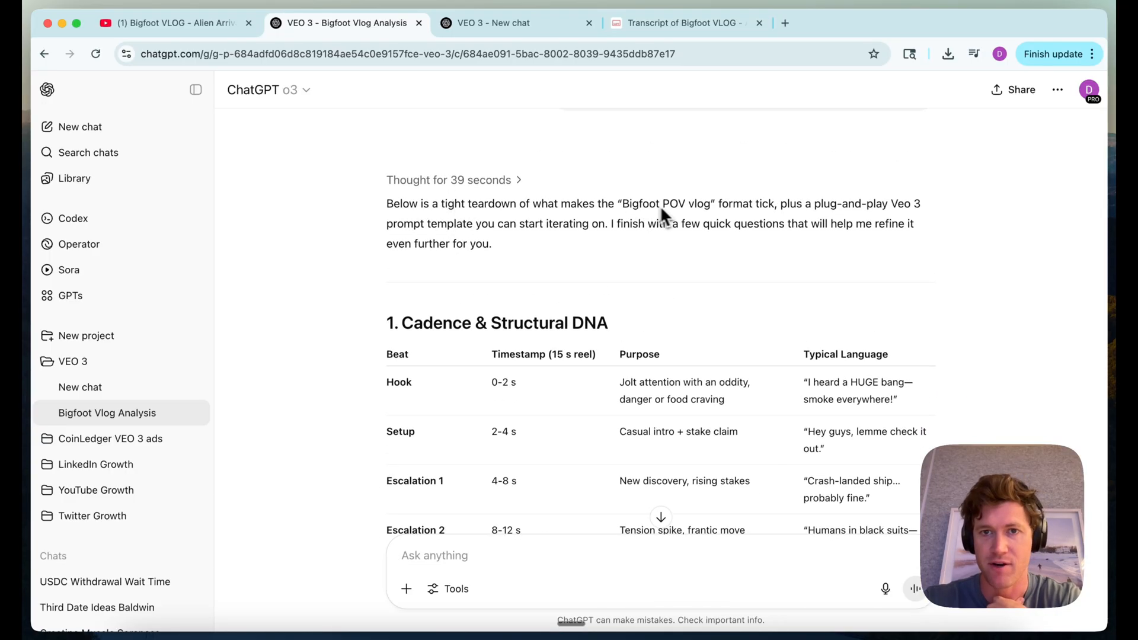
# Read through ChatGPT's cadence table, tone notes and fill-in Veo 3 prompt template.
pyautogui.scroll(-3)
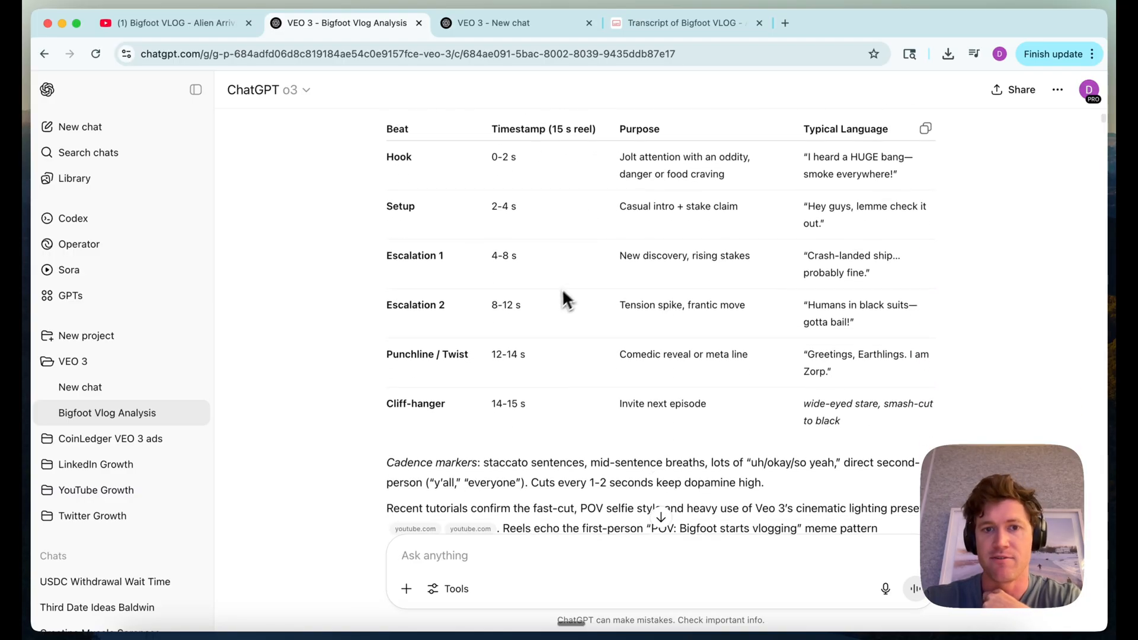
pyautogui.scroll(-3)
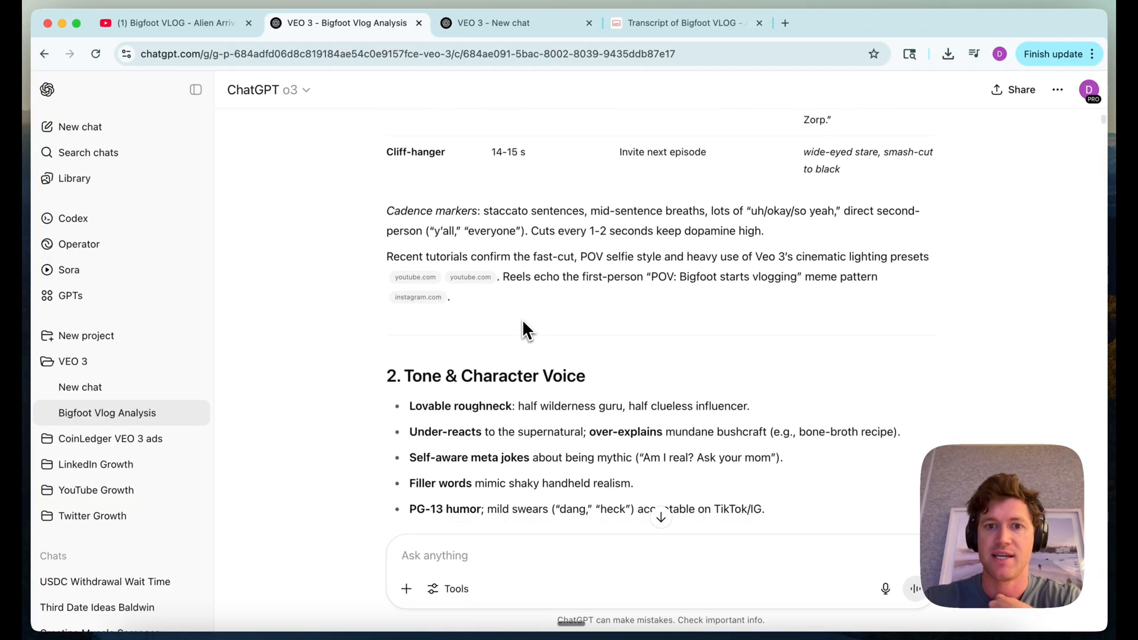
pyautogui.scroll(-3)
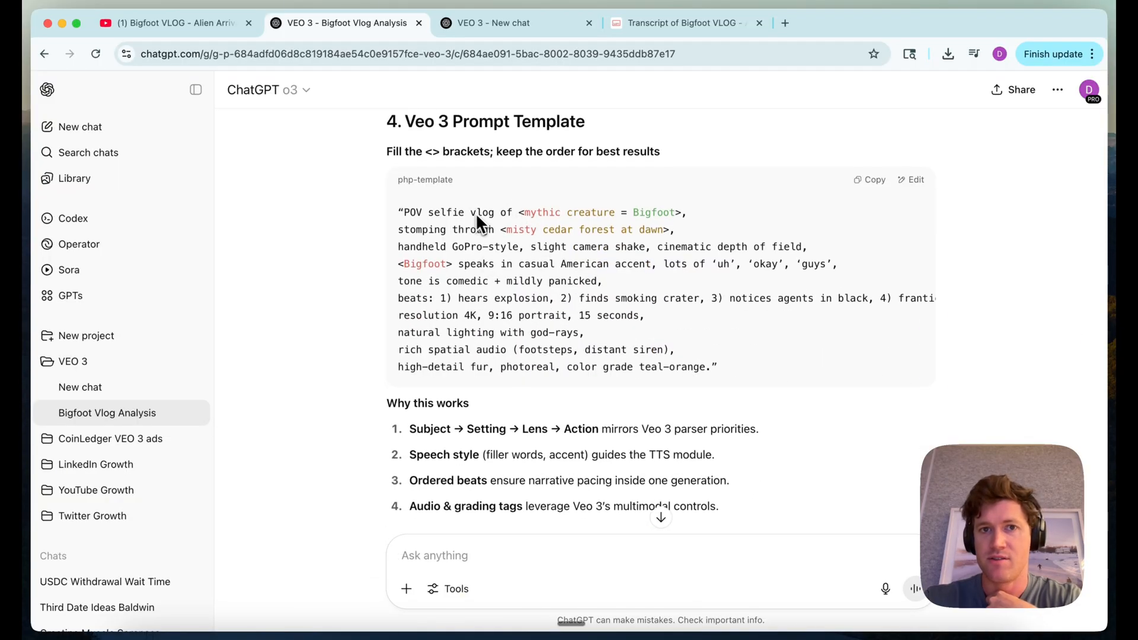
pyautogui.scroll(-3)
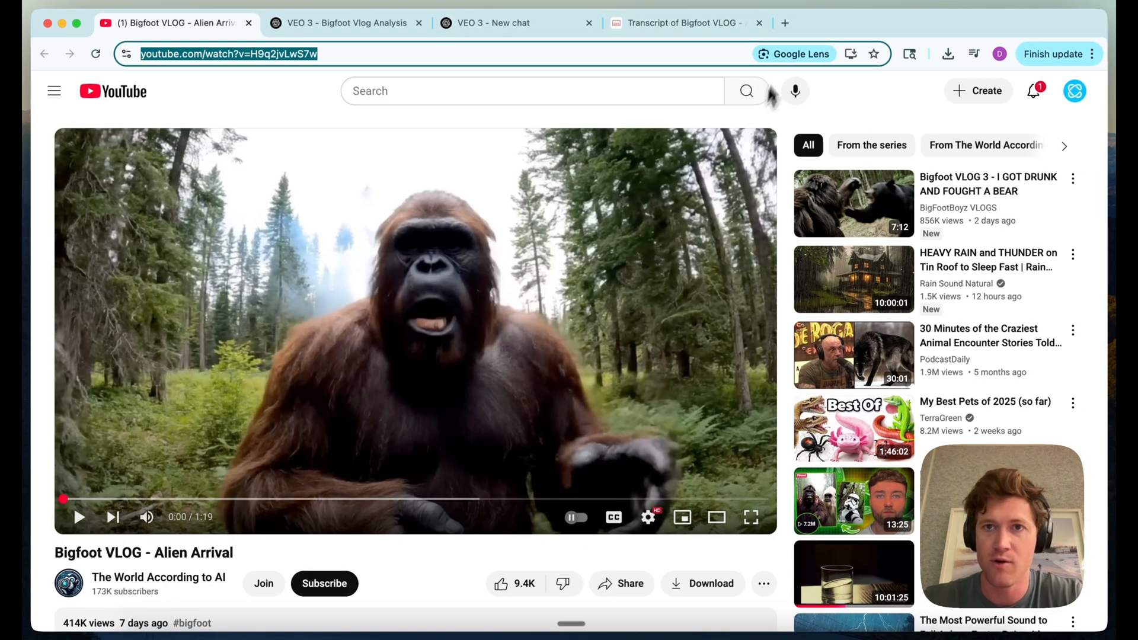
# Search Google for 'youtube to mp4' and open a converter site from the results.
pyautogui.click(784, 23)
pyautogui.write('youtube to mp4')
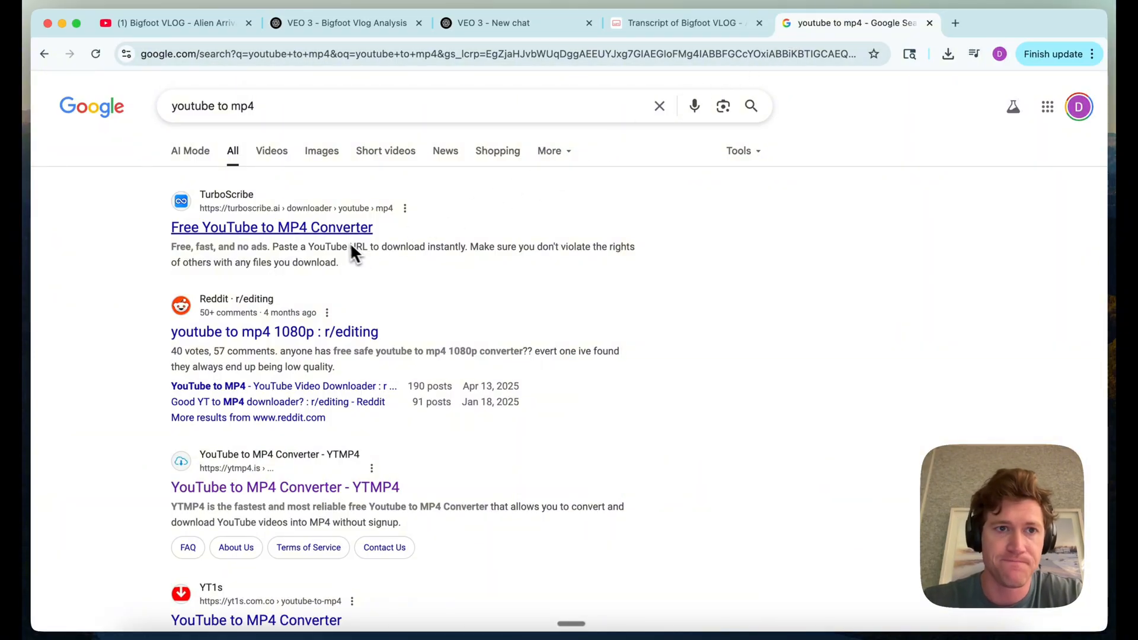
pyautogui.click(285, 487)
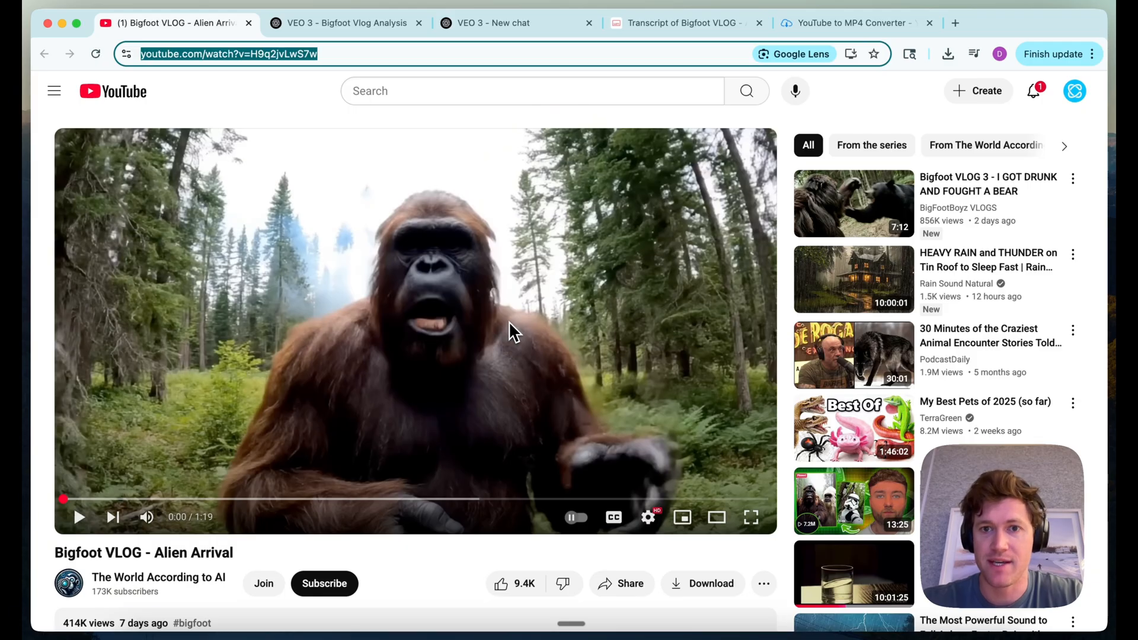
pyautogui.moveTo(755, 267)
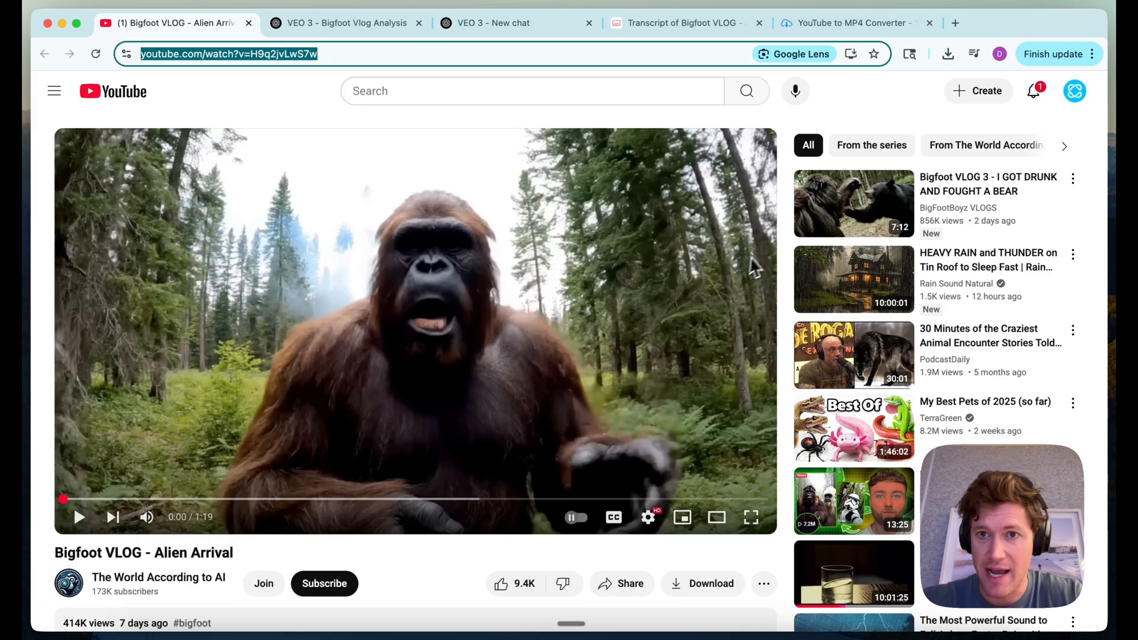
# Review o3's measured attributes of the uploaded videoplayback.mp4 and its follow-up questions.
pyautogui.click(345, 23)
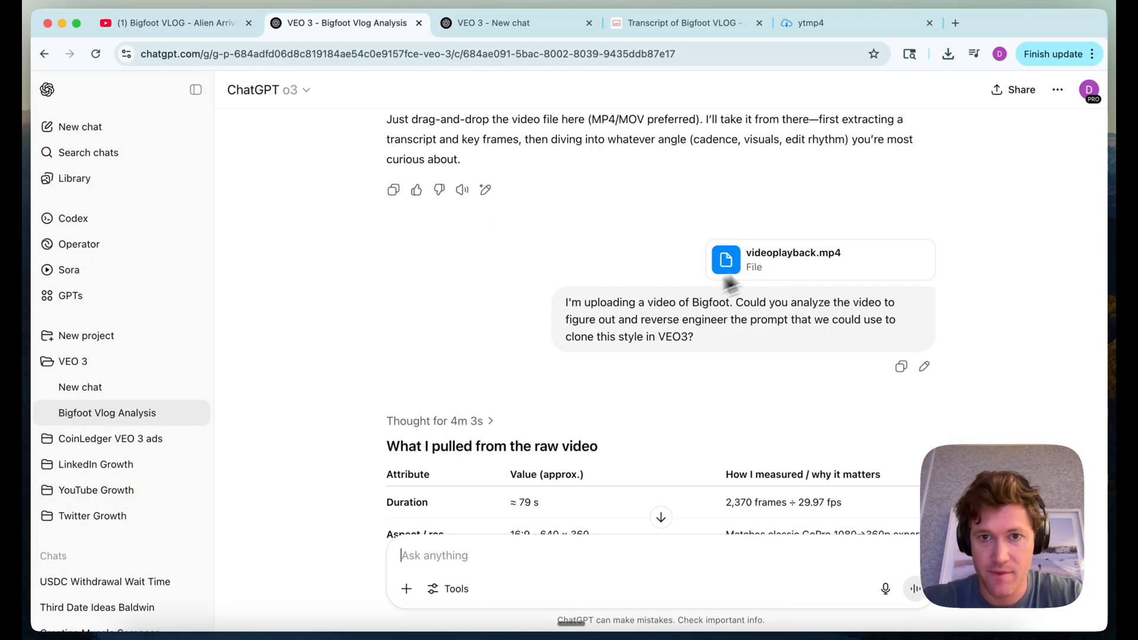
pyautogui.moveTo(770, 312)
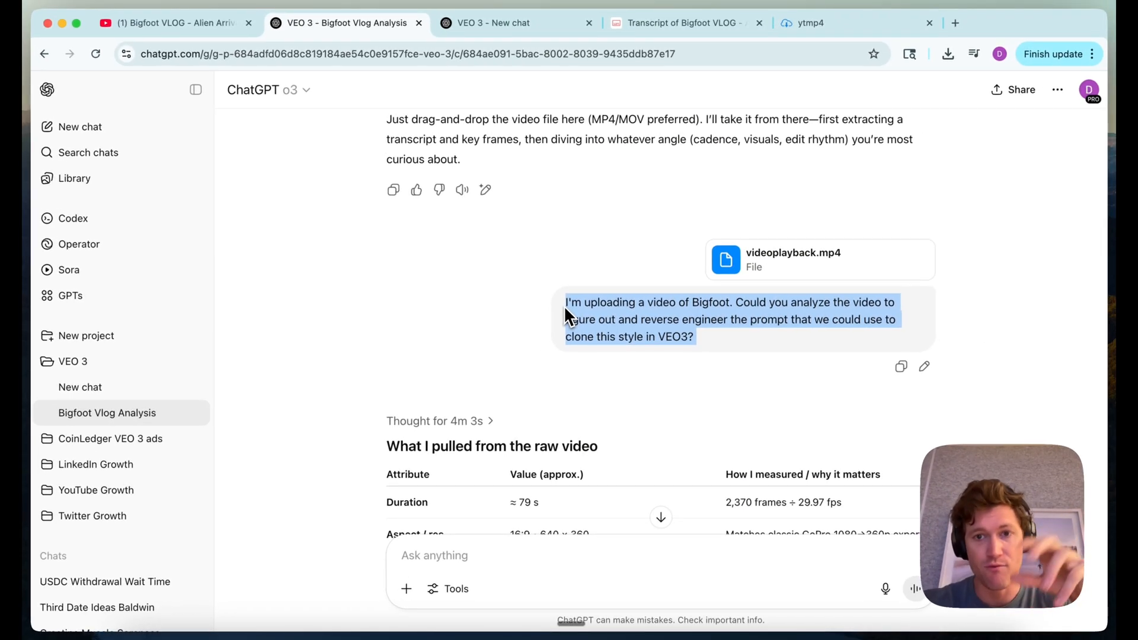
pyautogui.scroll(-3)
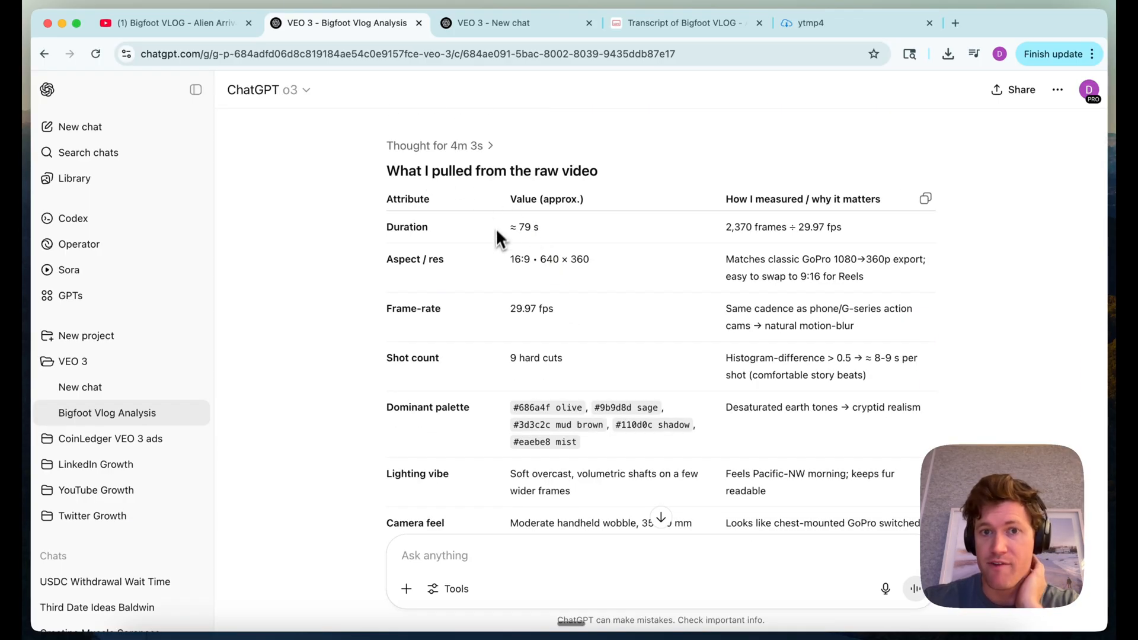
pyautogui.scroll(-3)
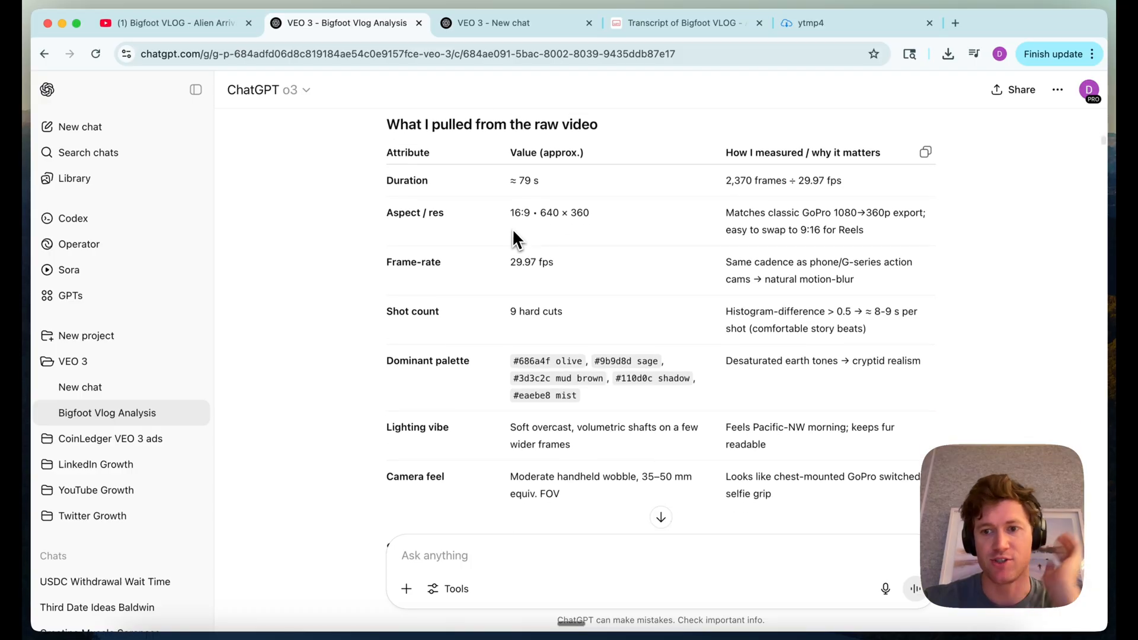
pyautogui.scroll(-3)
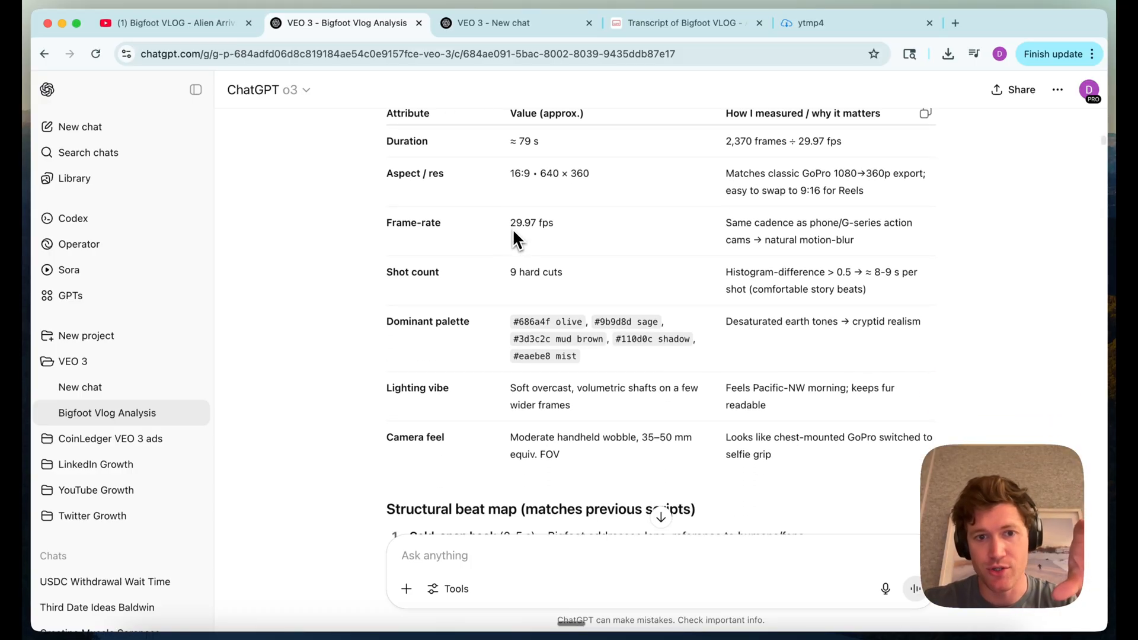
pyautogui.scroll(-3)
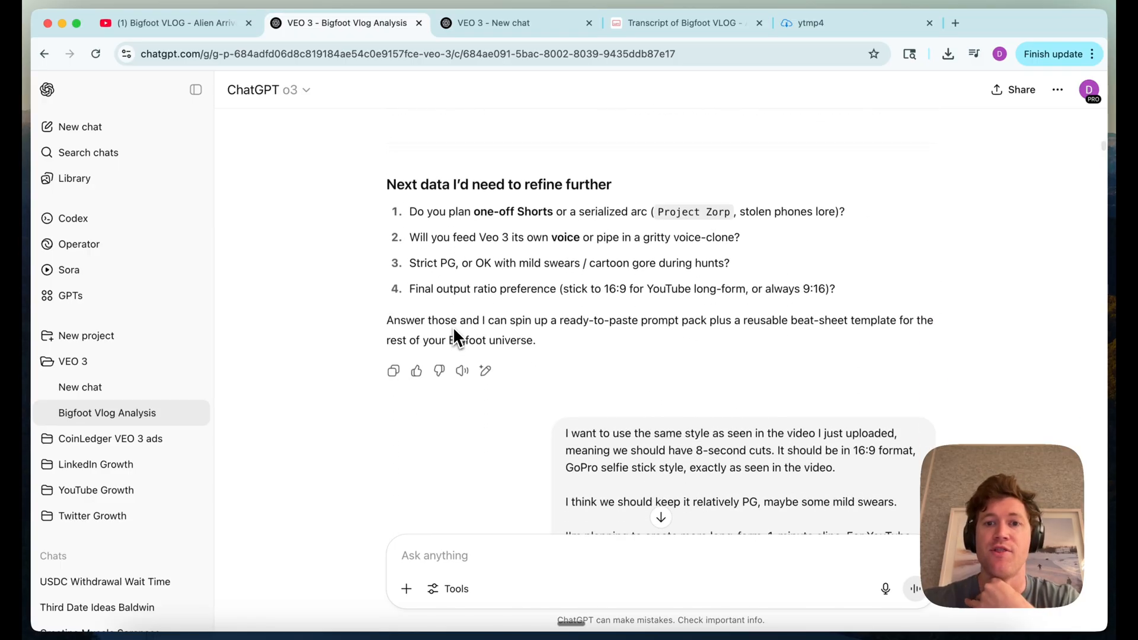
pyautogui.scroll(-3)
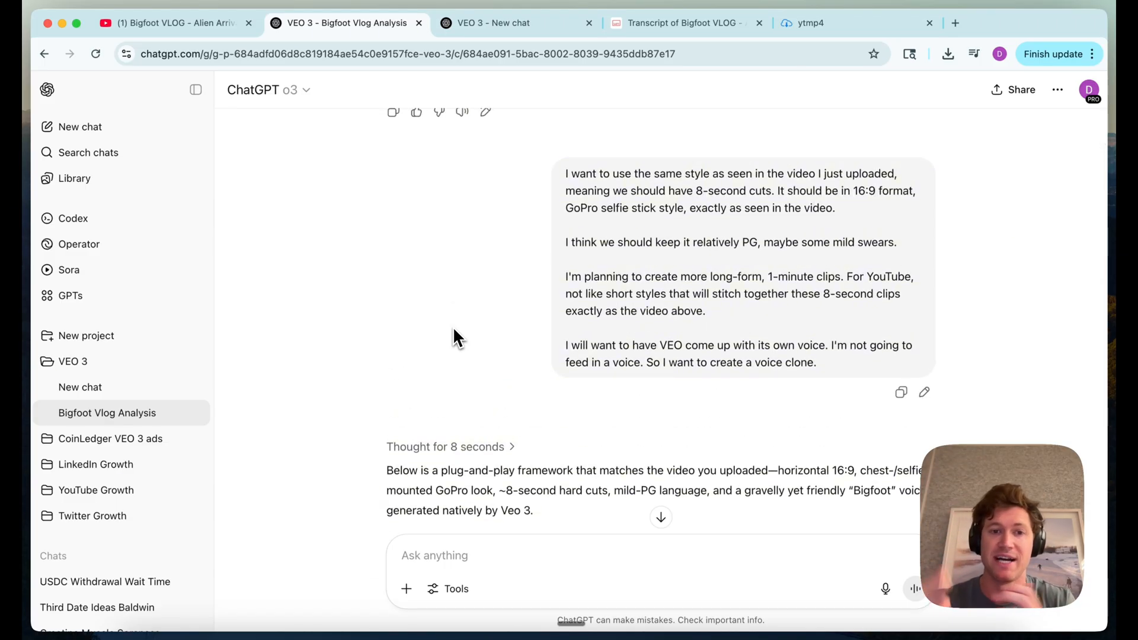
pyautogui.scroll(-3)
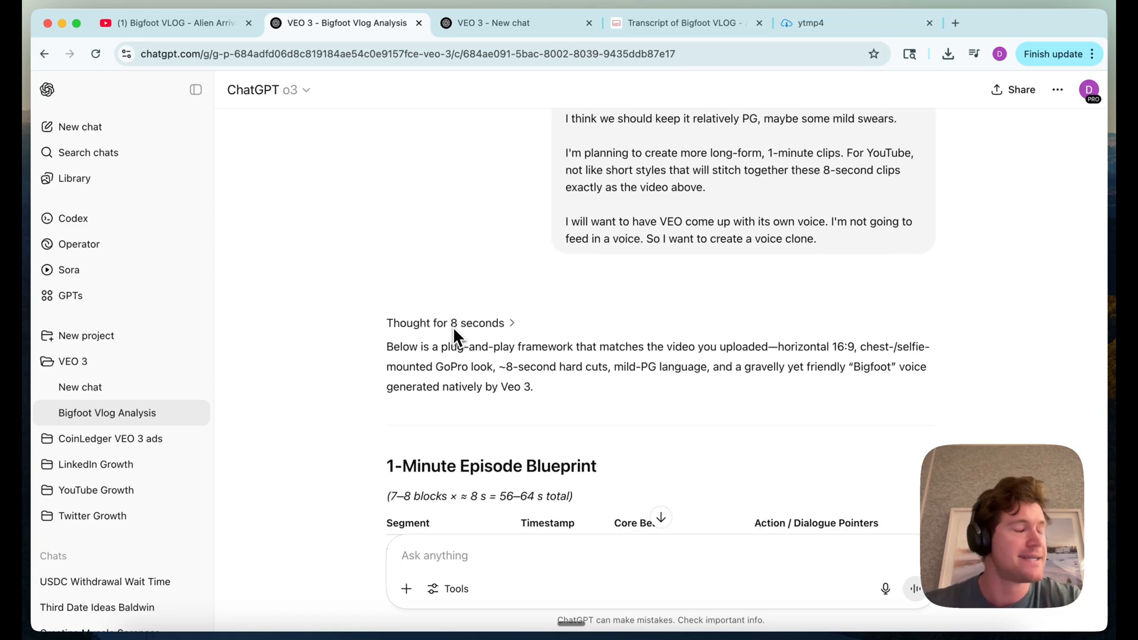
pyautogui.scroll(-3)
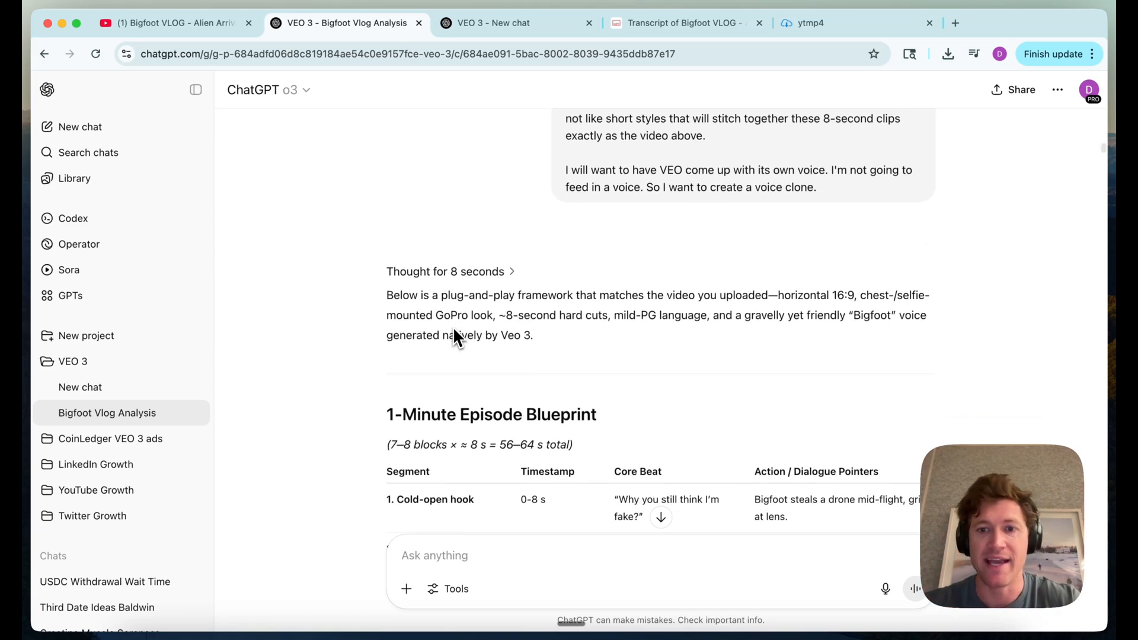
pyautogui.scroll(-3)
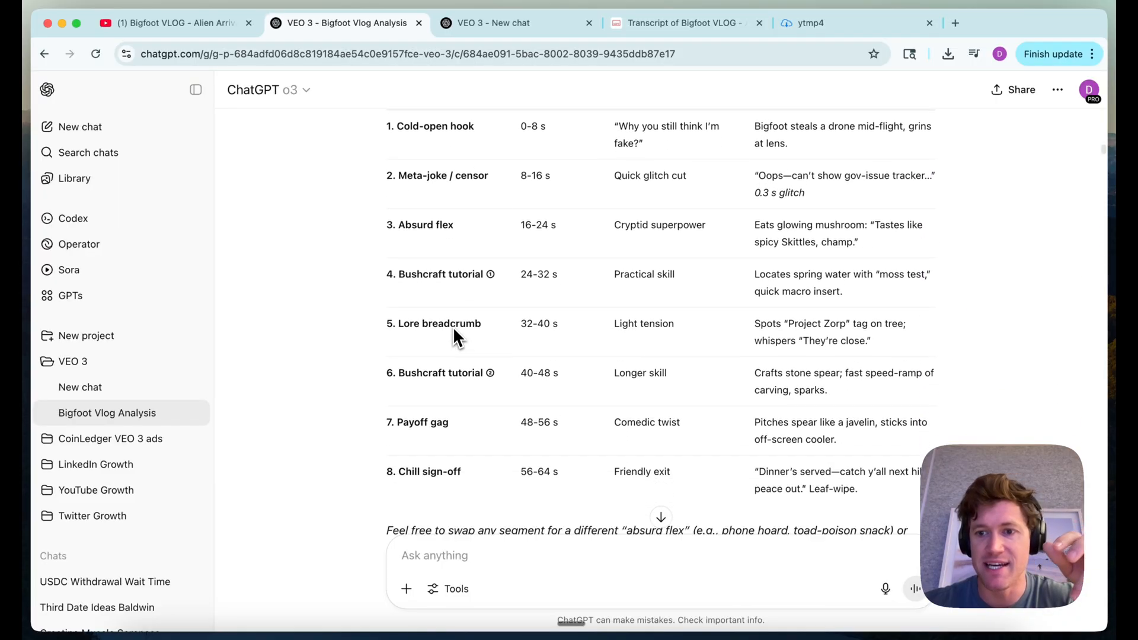
pyautogui.scroll(-3)
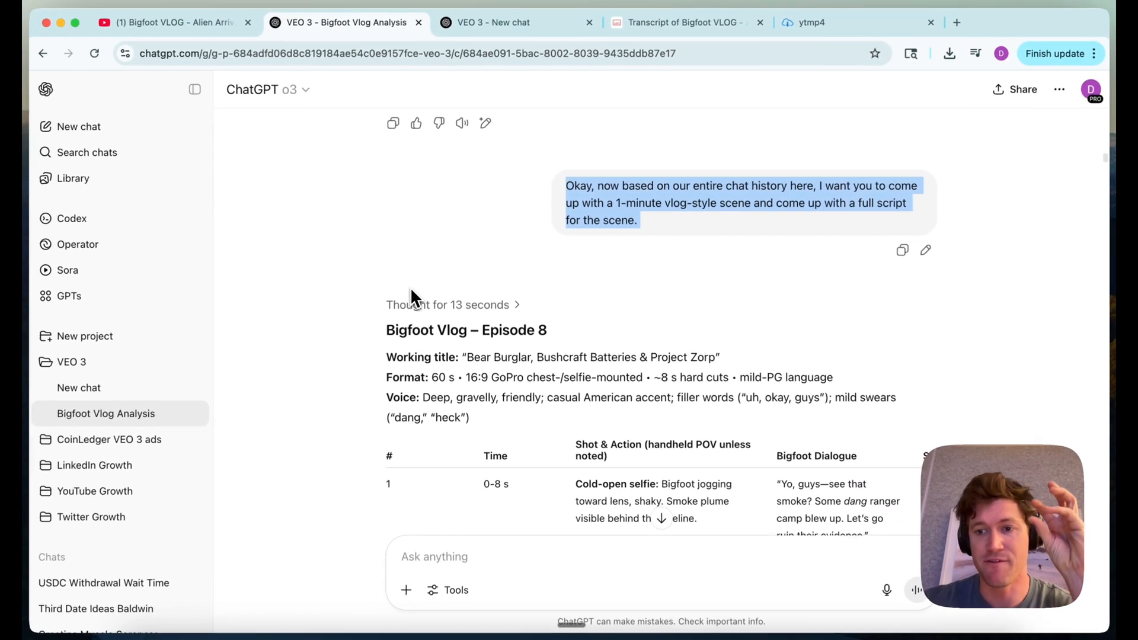
# Read the Creek-Day Routine 60-second script keeping Bigfoot's everyday life in the woods.
pyautogui.scroll(-3)
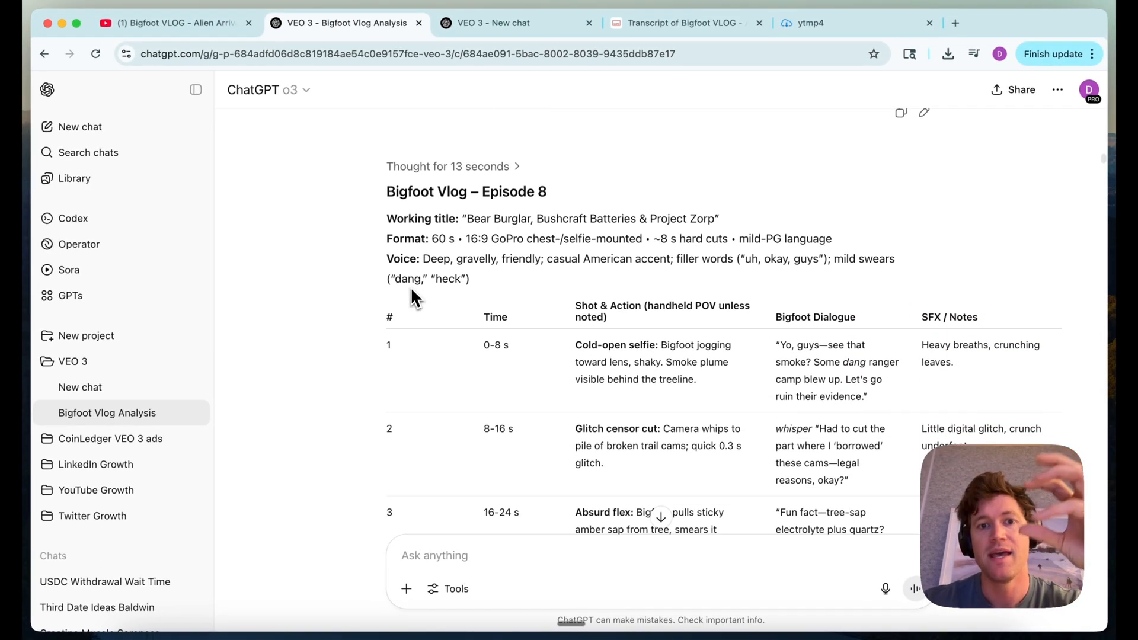
pyautogui.scroll(-3)
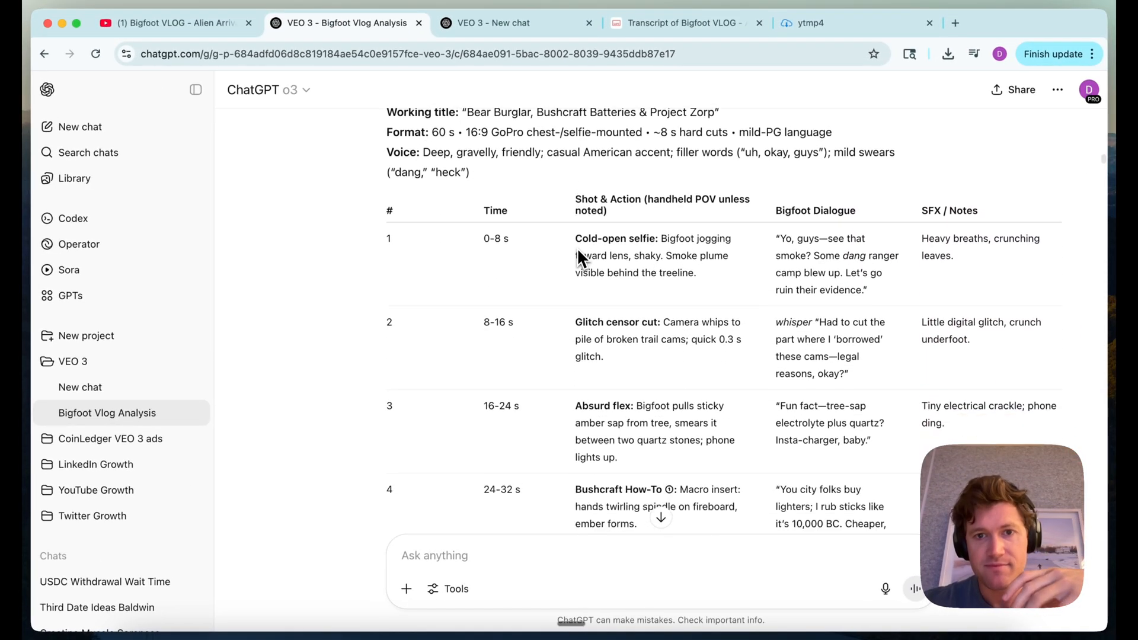
pyautogui.scroll(-3)
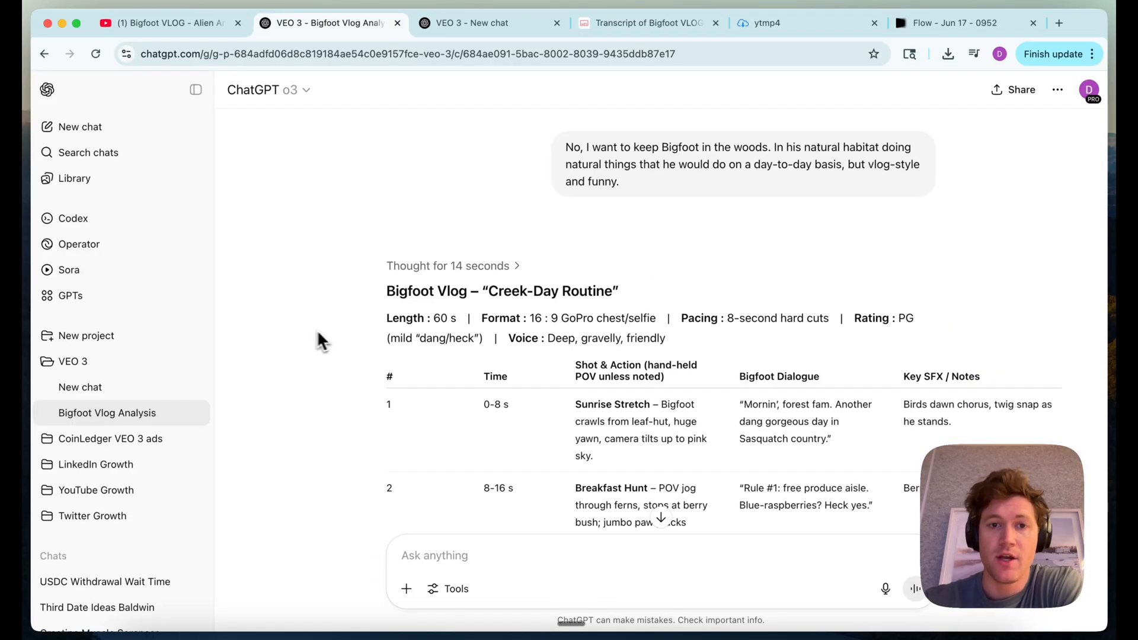
pyautogui.moveTo(573, 214)
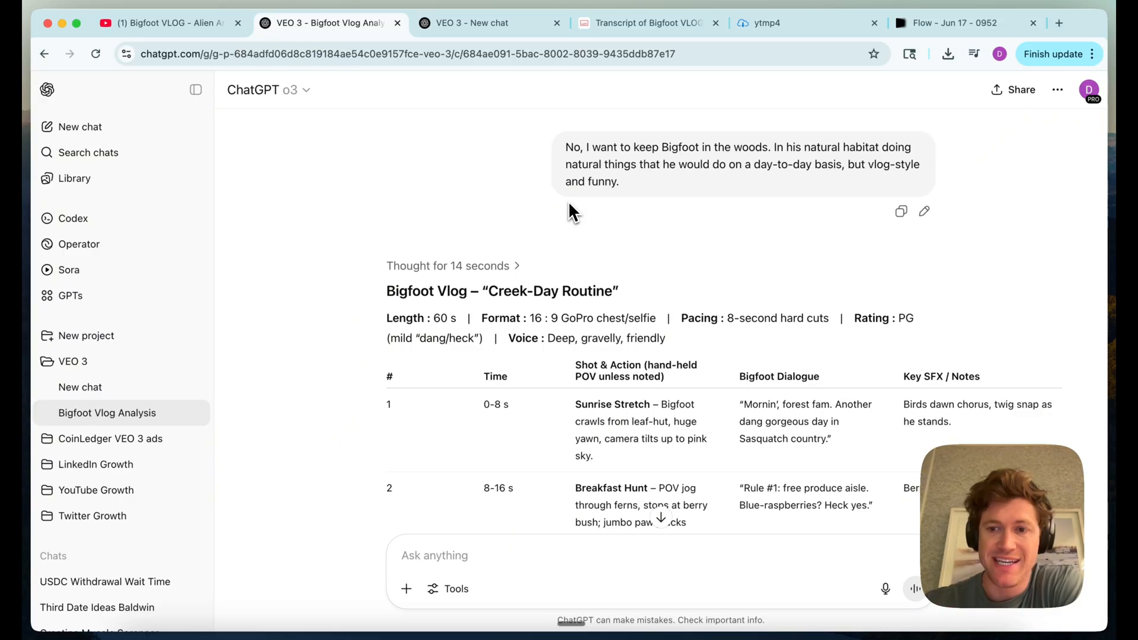
pyautogui.moveTo(596, 167)
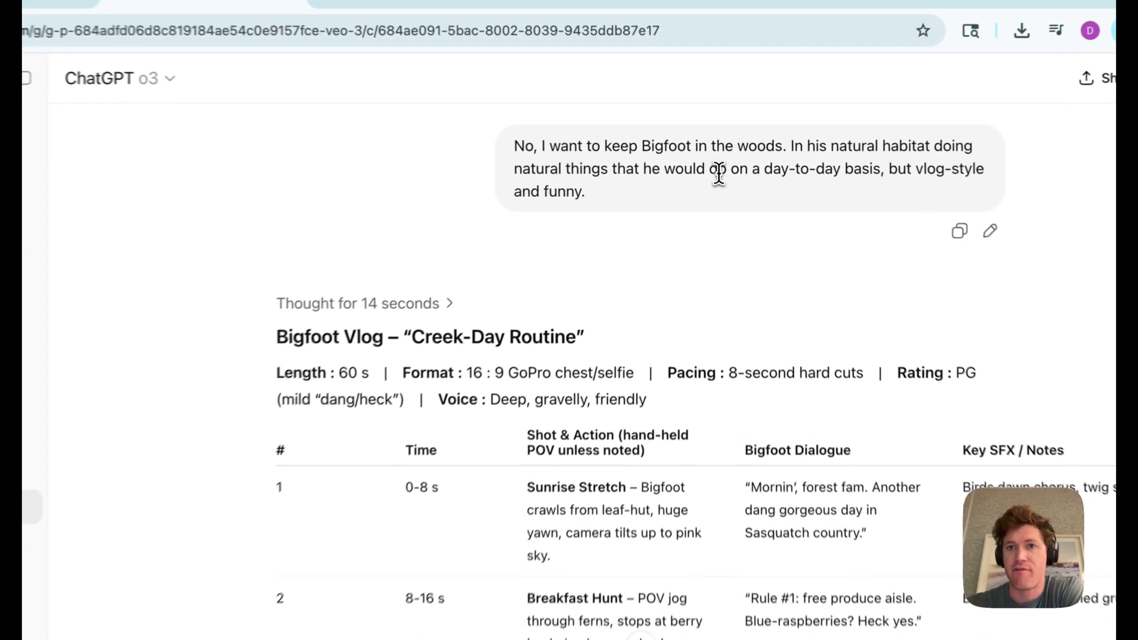
# Read the generated Veo 3 code block for Cut 1, Sunrise Stretch, with scene and appearance details.
pyautogui.scroll(-3)
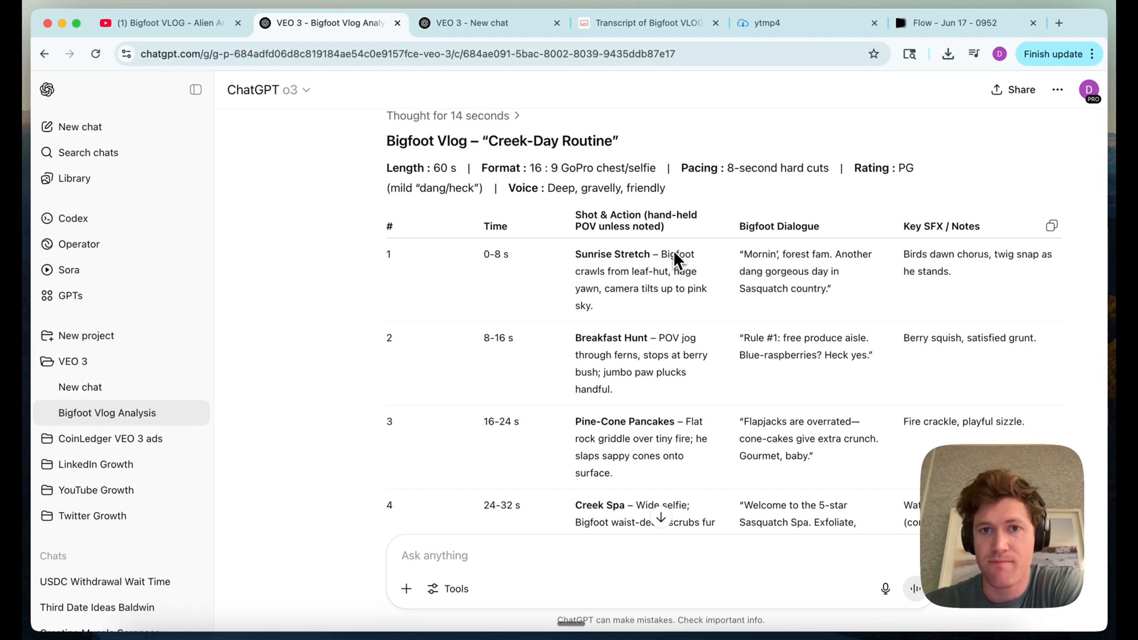
pyautogui.scroll(-3)
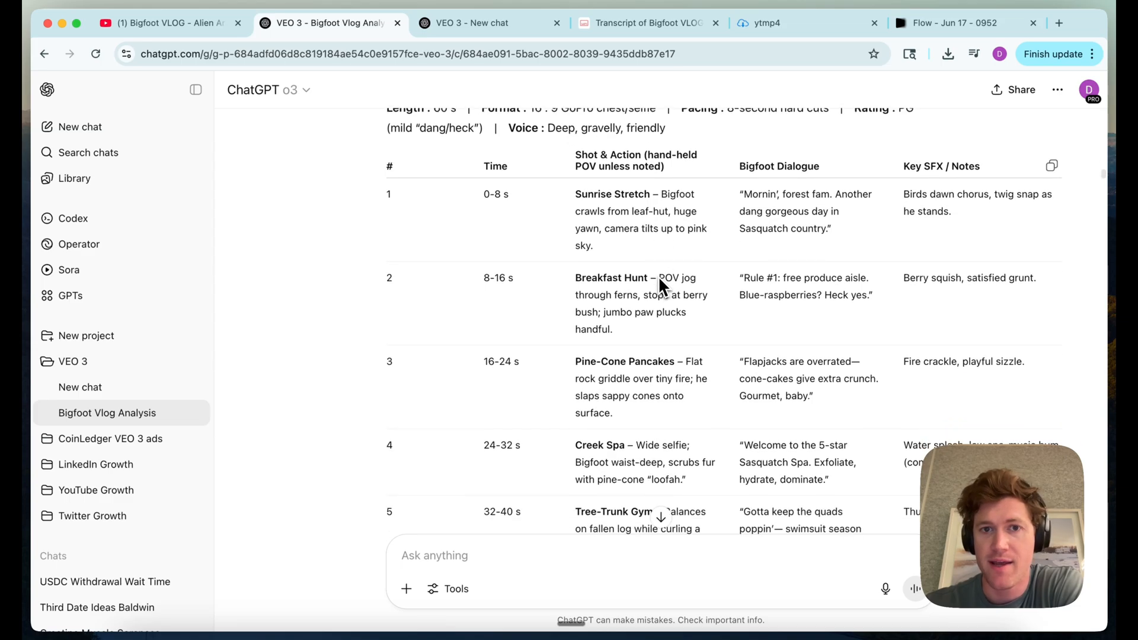
pyautogui.scroll(-3)
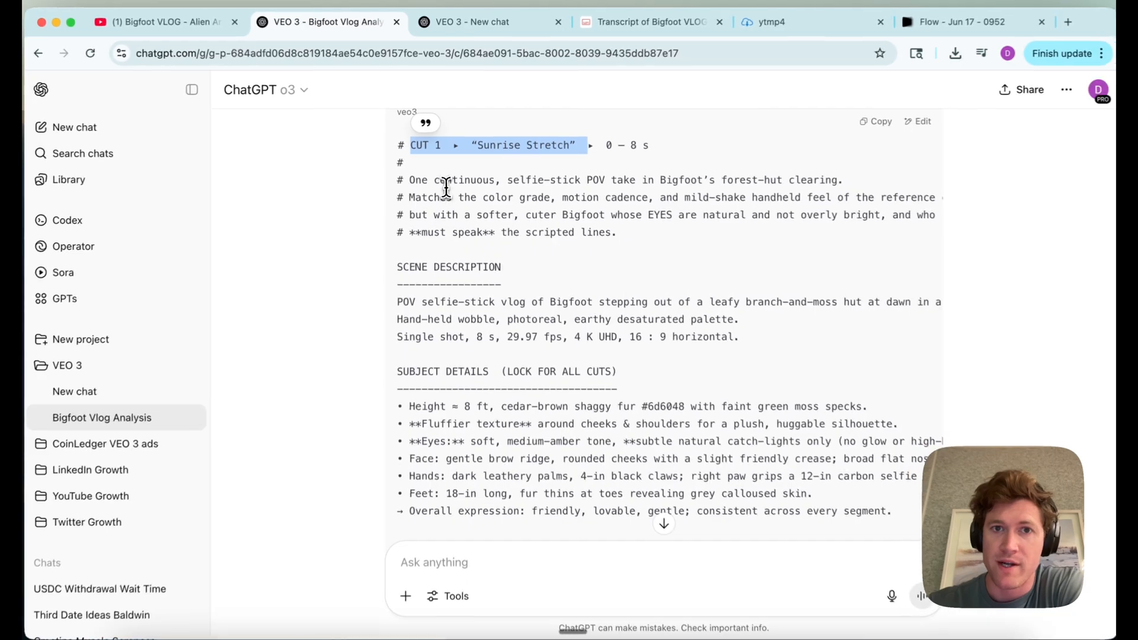
# Review the Cut 1 prompt's dialogue and end frame, then copy the whole prompt.
pyautogui.scroll(-3)
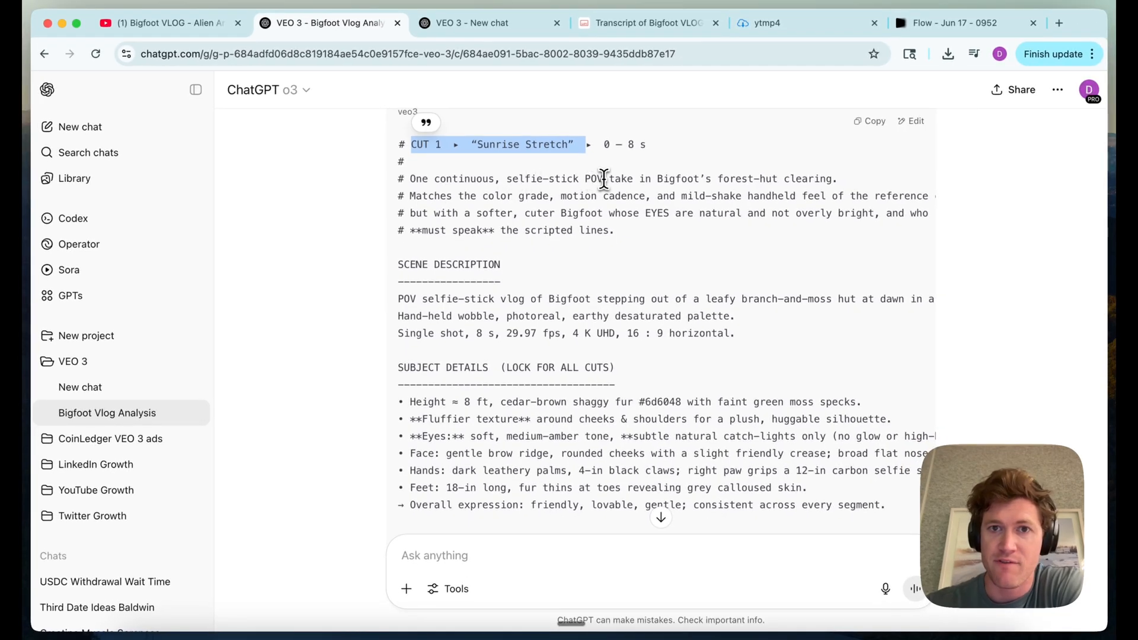
pyautogui.scroll(-3)
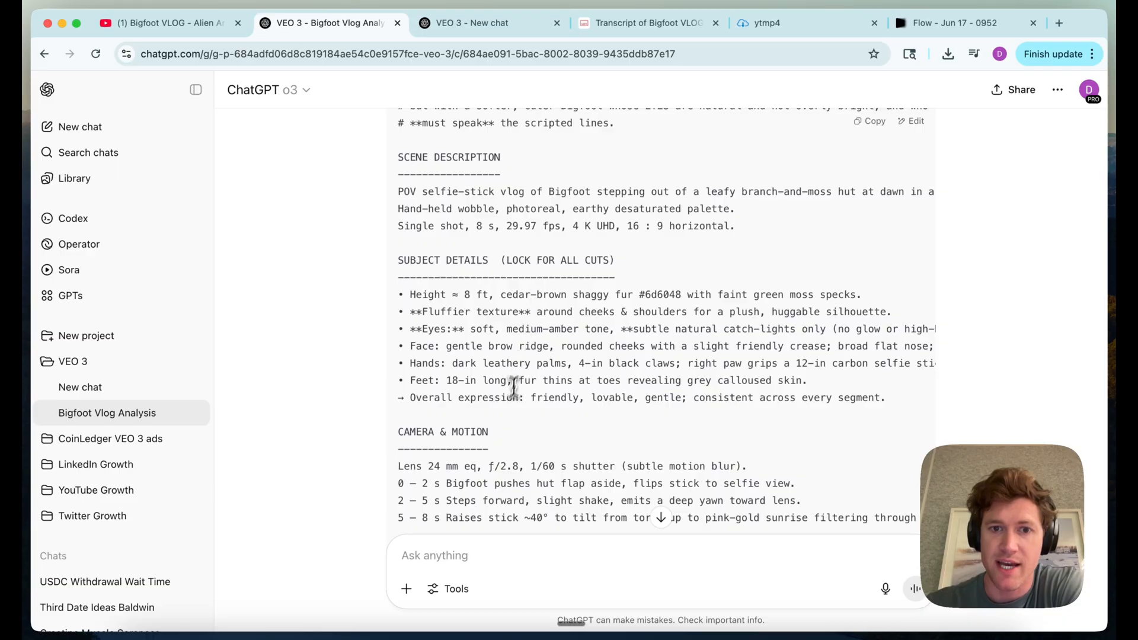
pyautogui.scroll(-3)
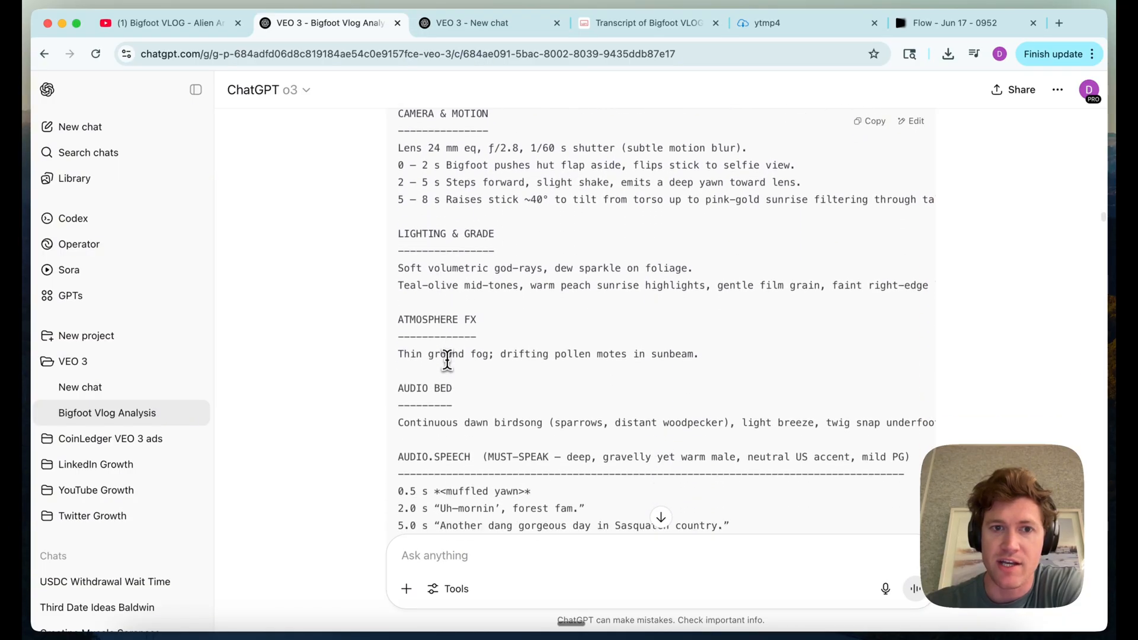
pyautogui.scroll(-3)
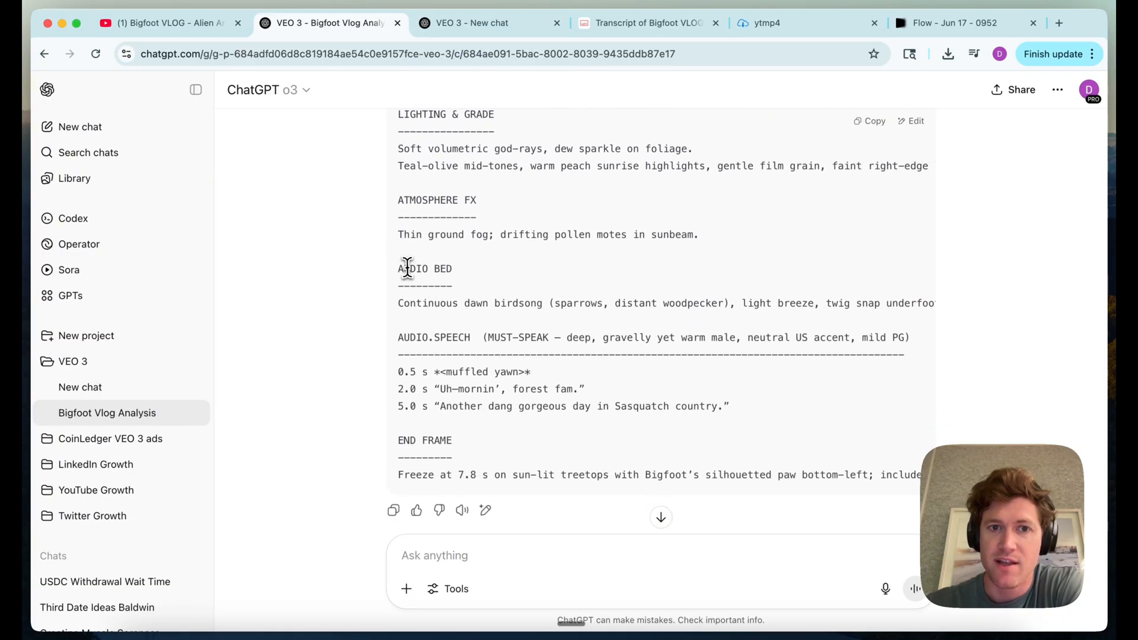
pyautogui.moveTo(393, 510)
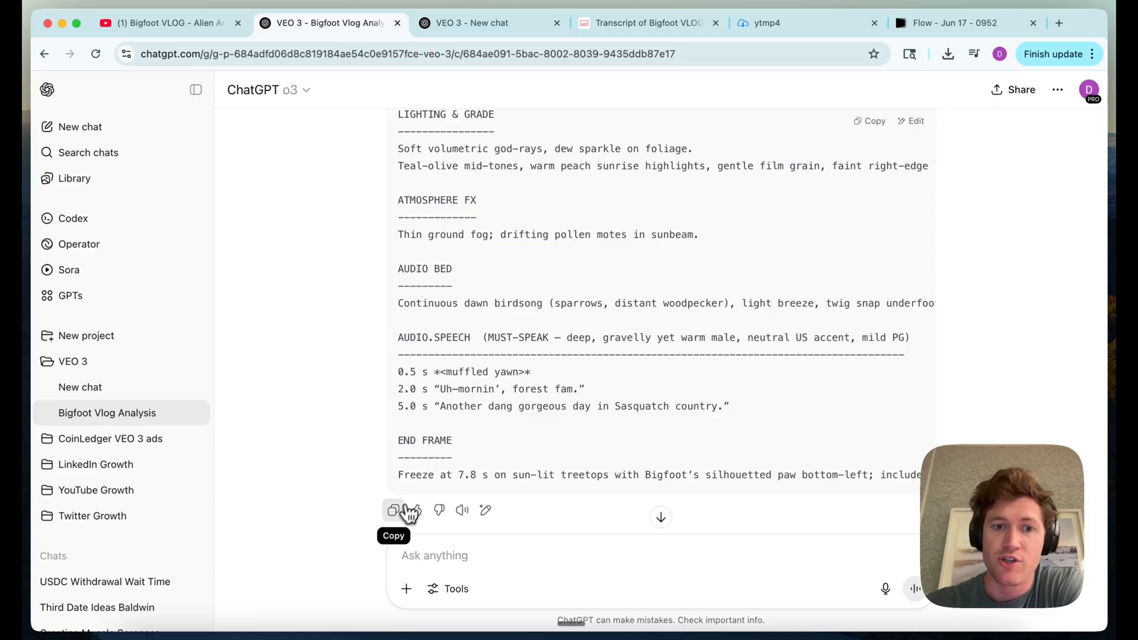
pyautogui.scroll(3)
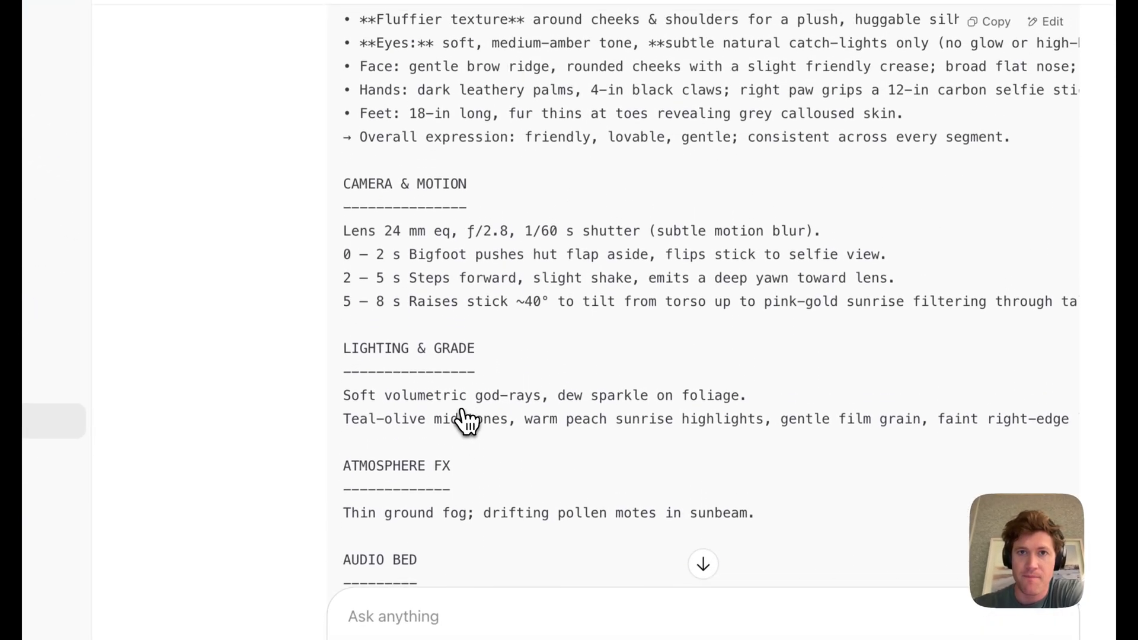
pyautogui.click(969, 27)
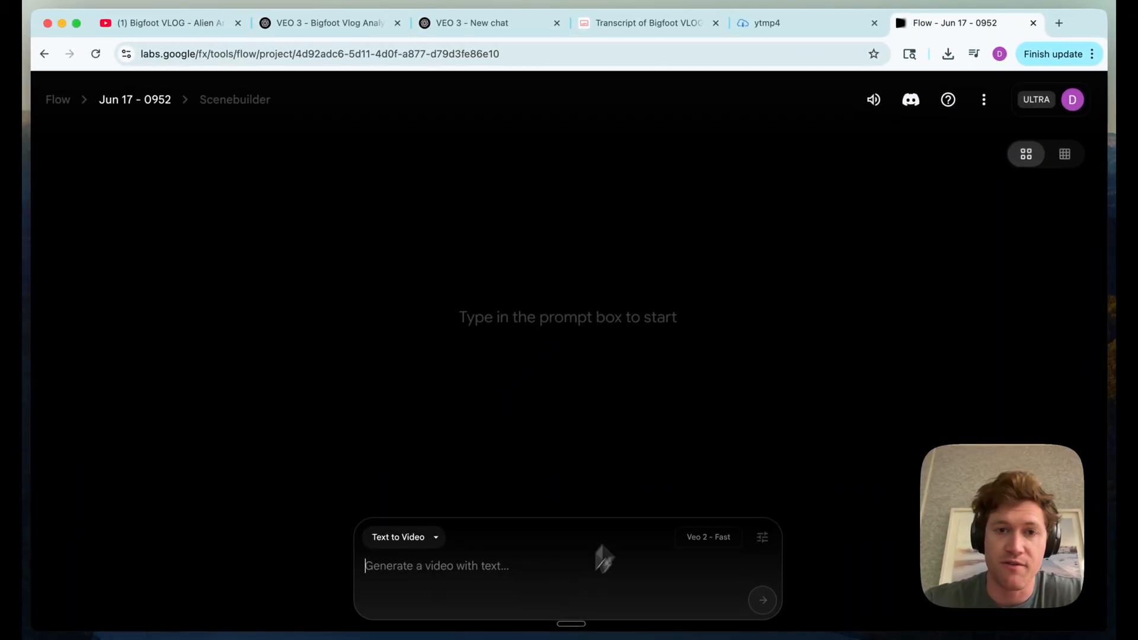
pyautogui.moveTo(762, 537)
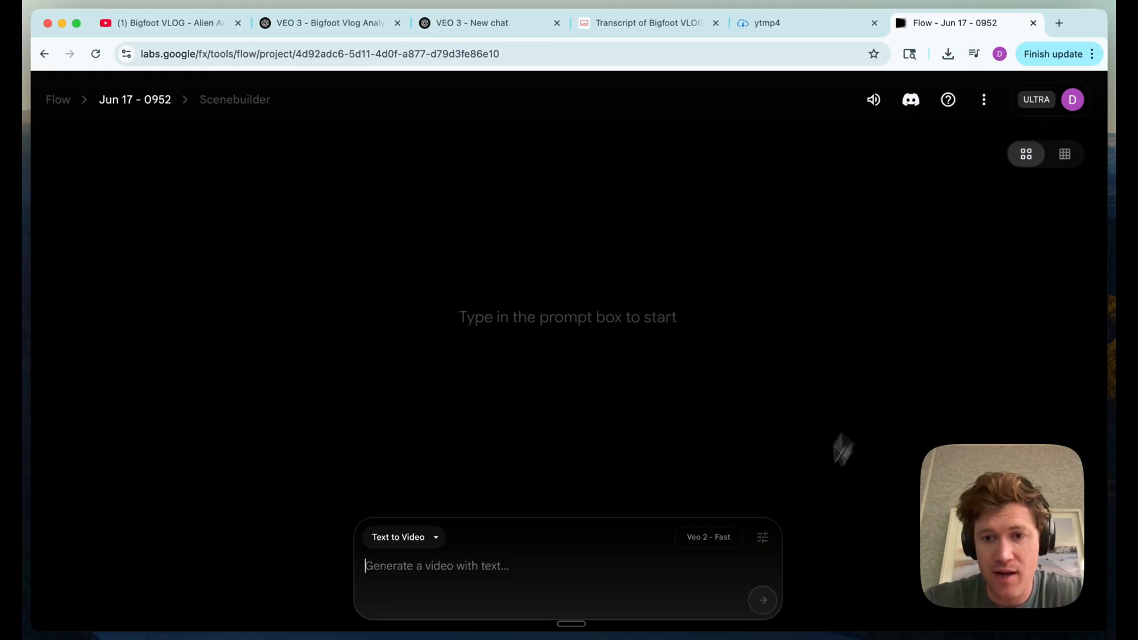
# Set the model to Veo 3 - Quality and generate clips from the pasted Cut 1 prompt.
pyautogui.click(761, 537)
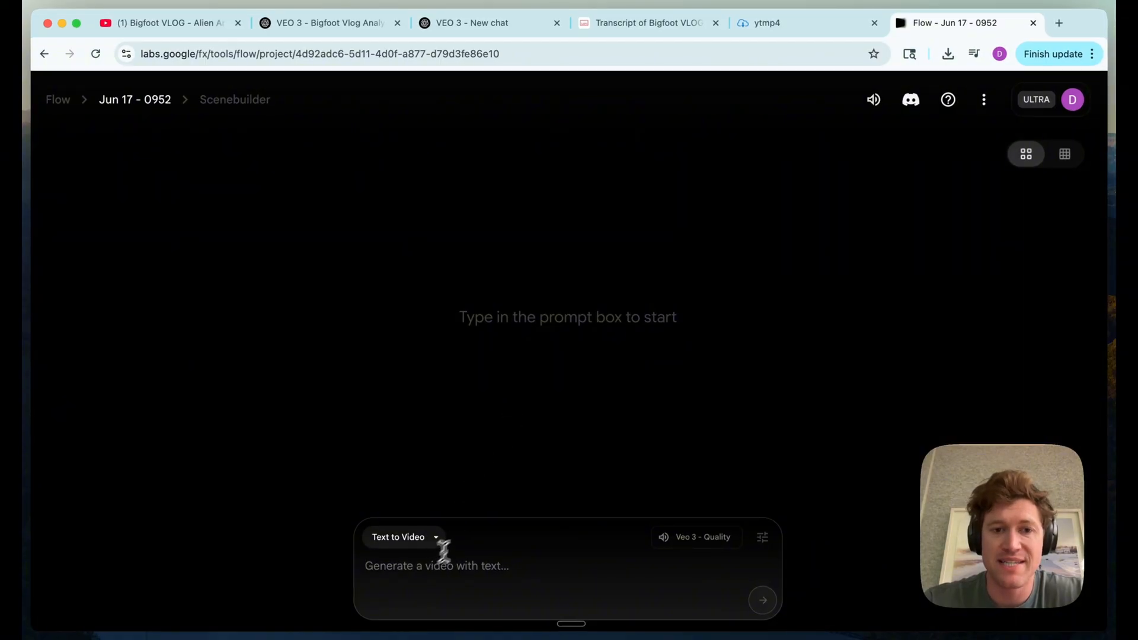
pyautogui.moveTo(529, 485)
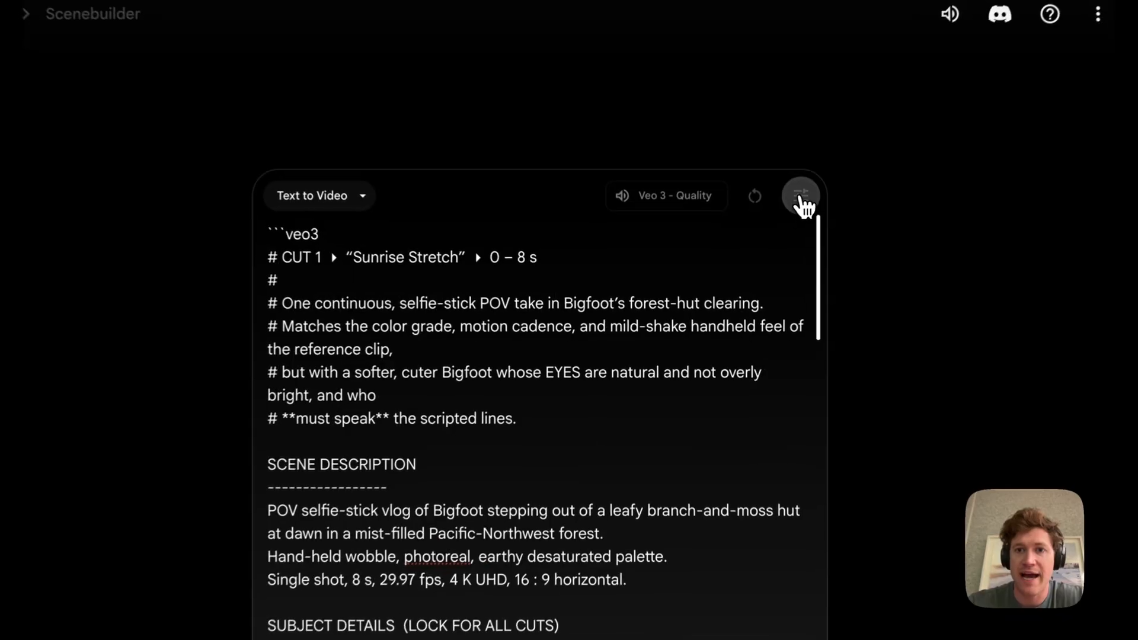
pyautogui.click(802, 196)
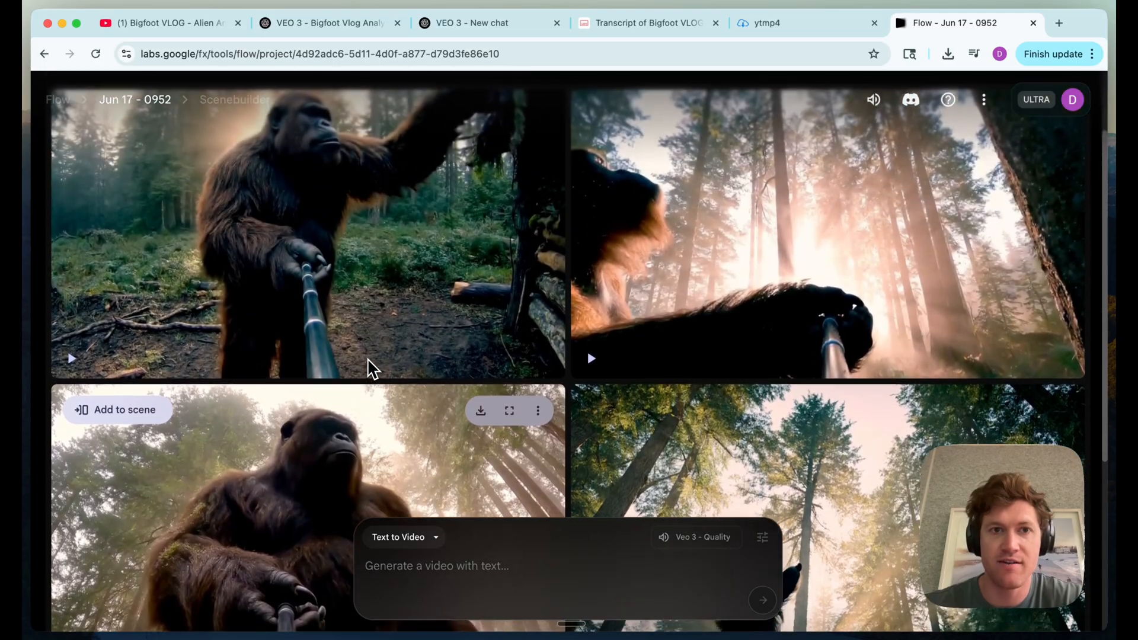
# Preview the top-left Bigfoot selfie-stick clip, then return to the Bigfoot Vlog Analysis chat.
pyautogui.click(71, 358)
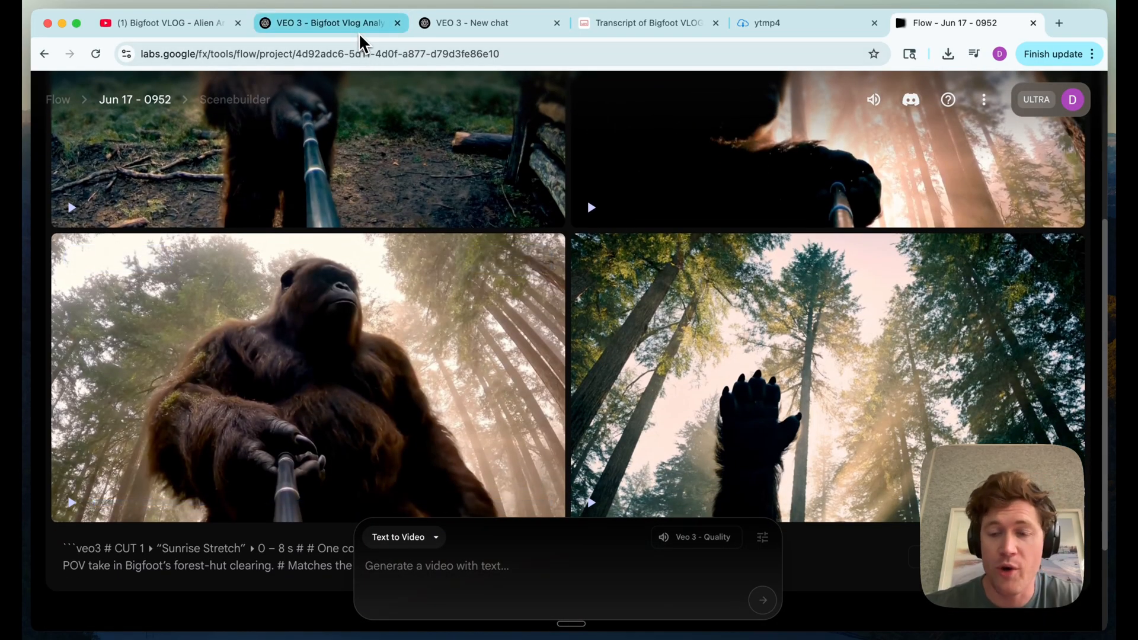
pyautogui.click(331, 23)
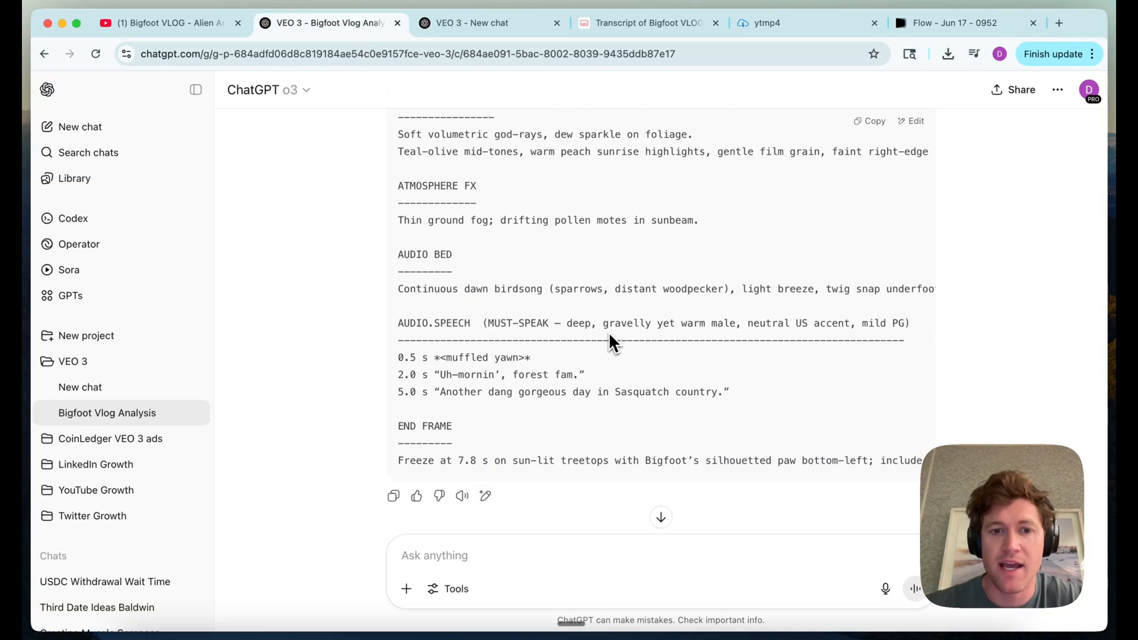
pyautogui.moveTo(574, 500)
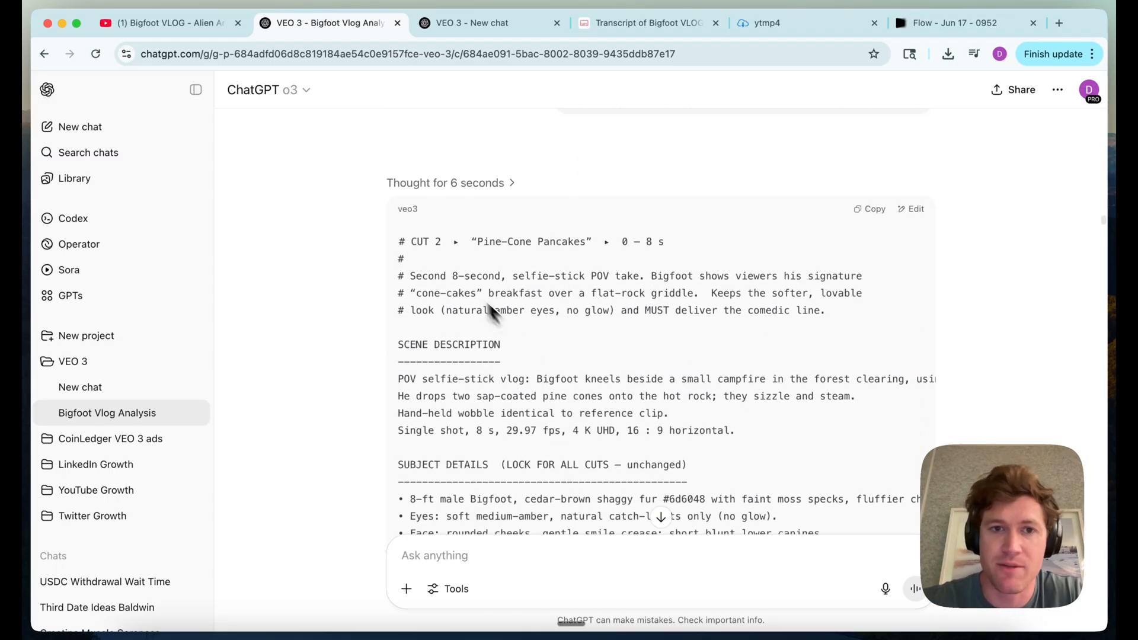
# Review the Cut 2 'Pine-Cone Pancakes' Veo 3 prompt, then return to the Flow project.
pyautogui.scroll(-3)
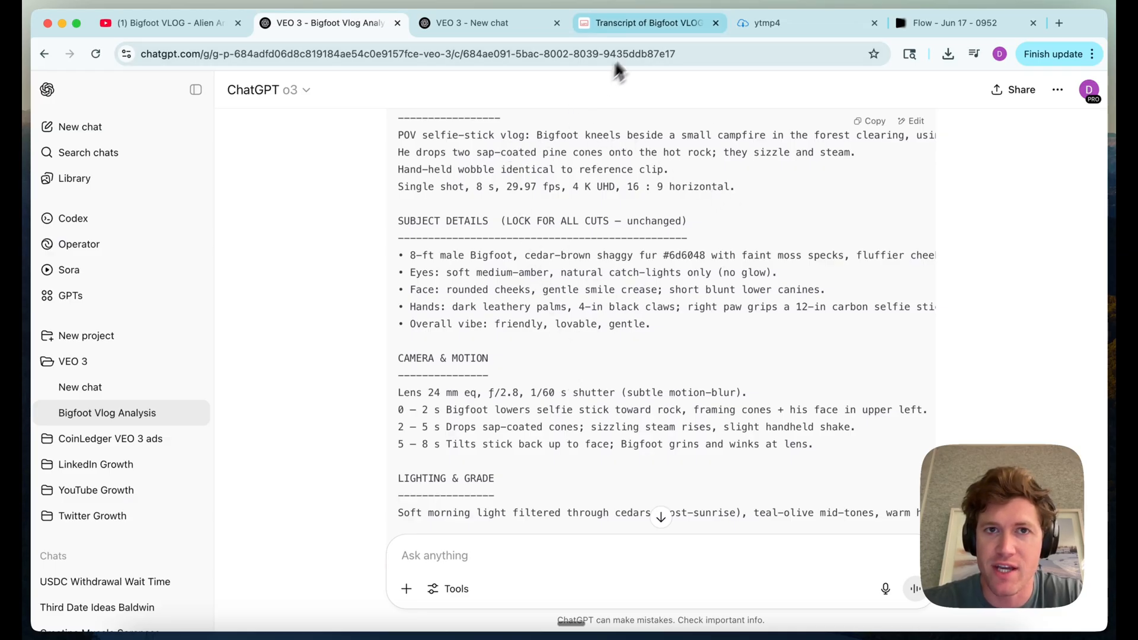
pyautogui.click(953, 23)
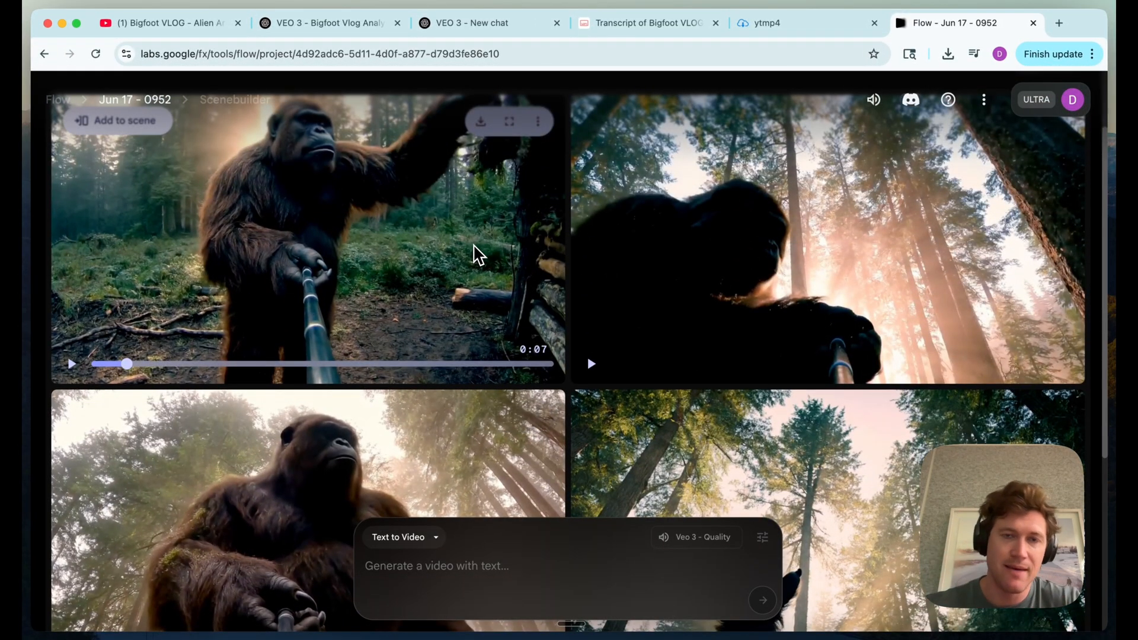
pyautogui.moveTo(468, 269)
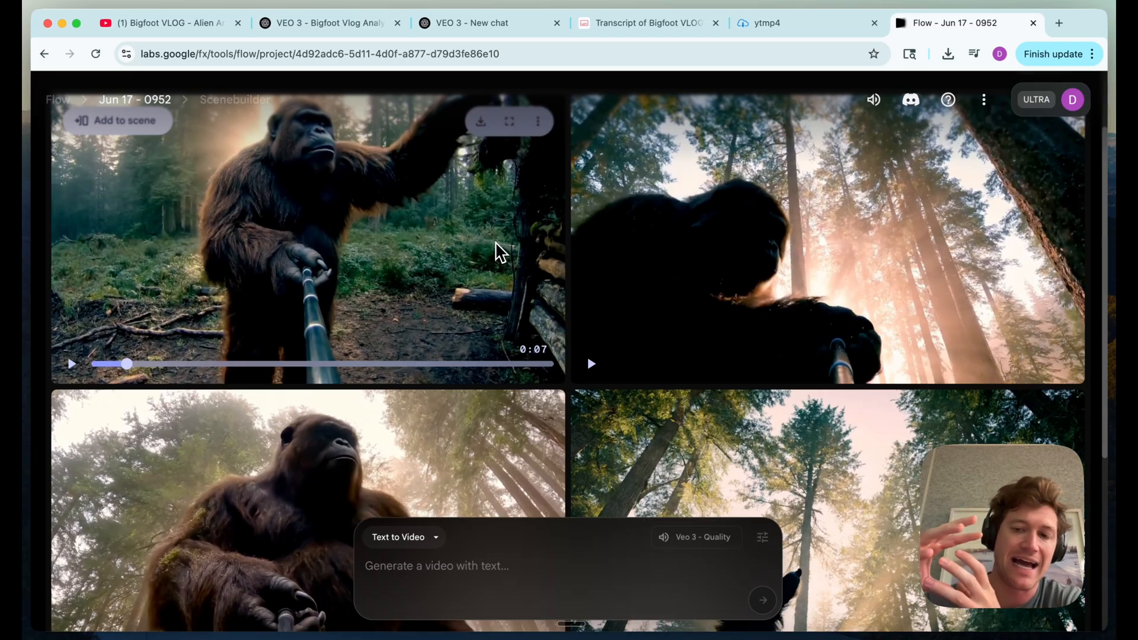
pyautogui.moveTo(625, 322)
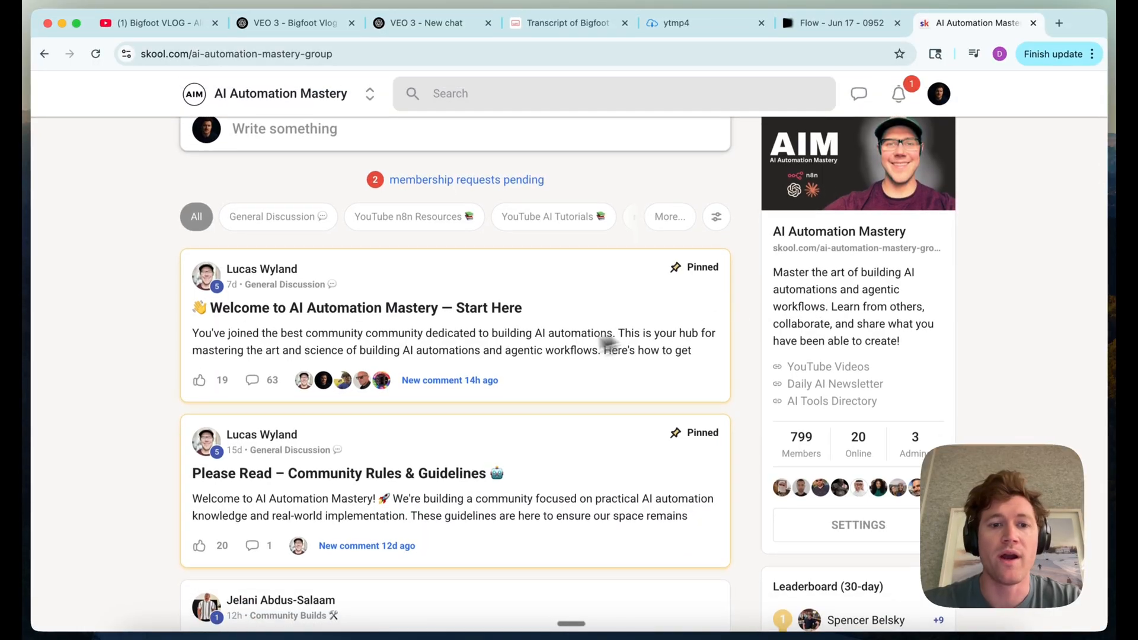
pyautogui.scroll(-3)
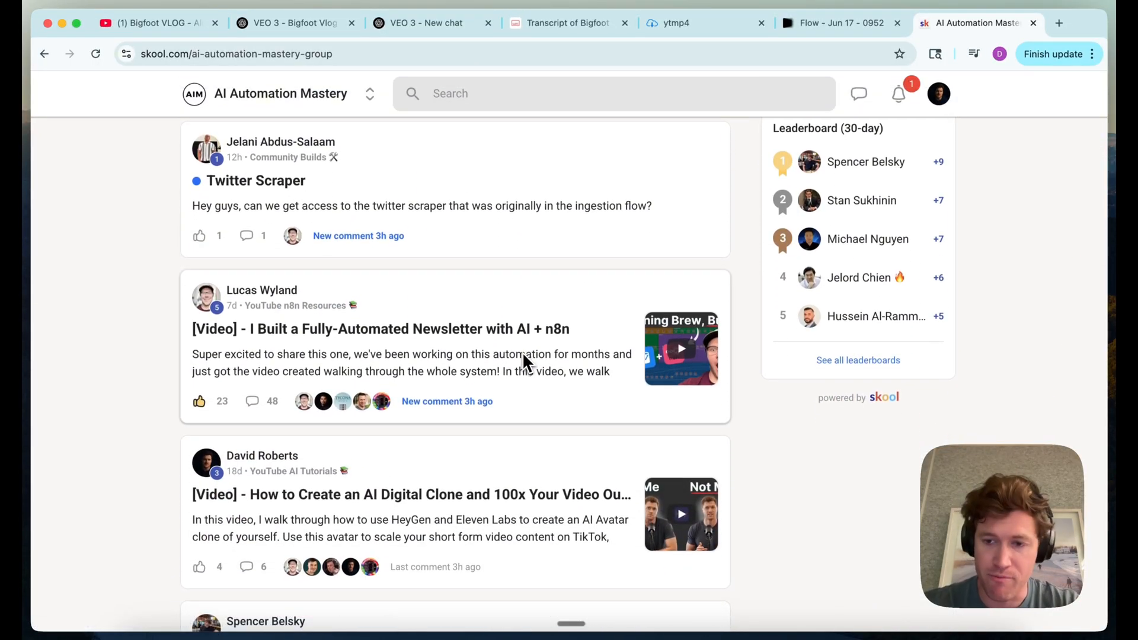
pyautogui.scroll(-3)
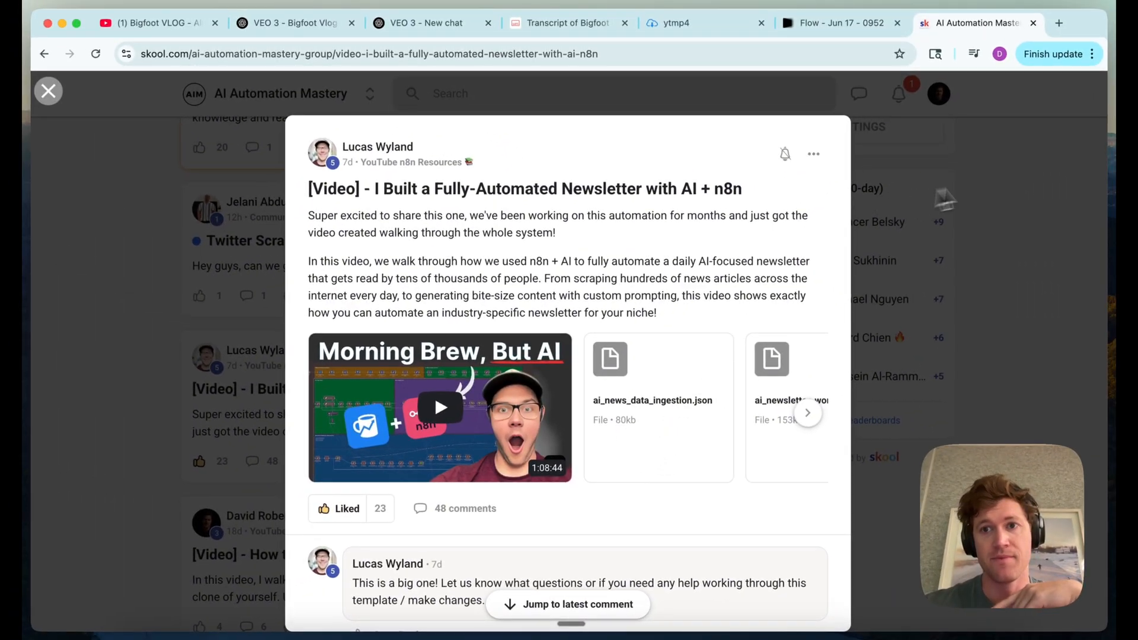
pyautogui.click(47, 91)
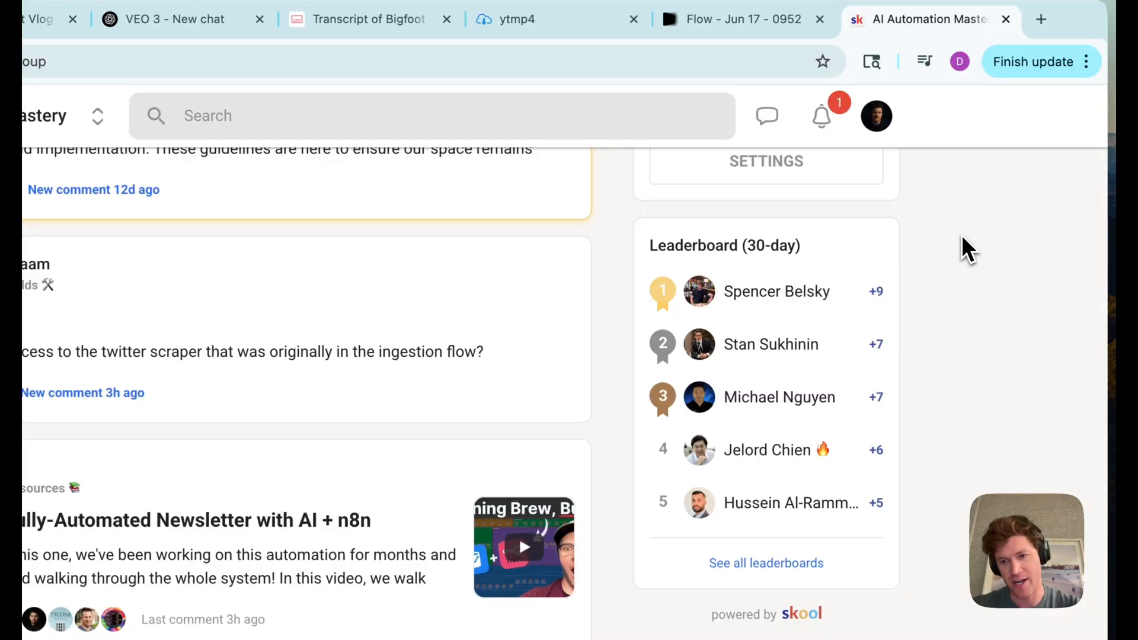